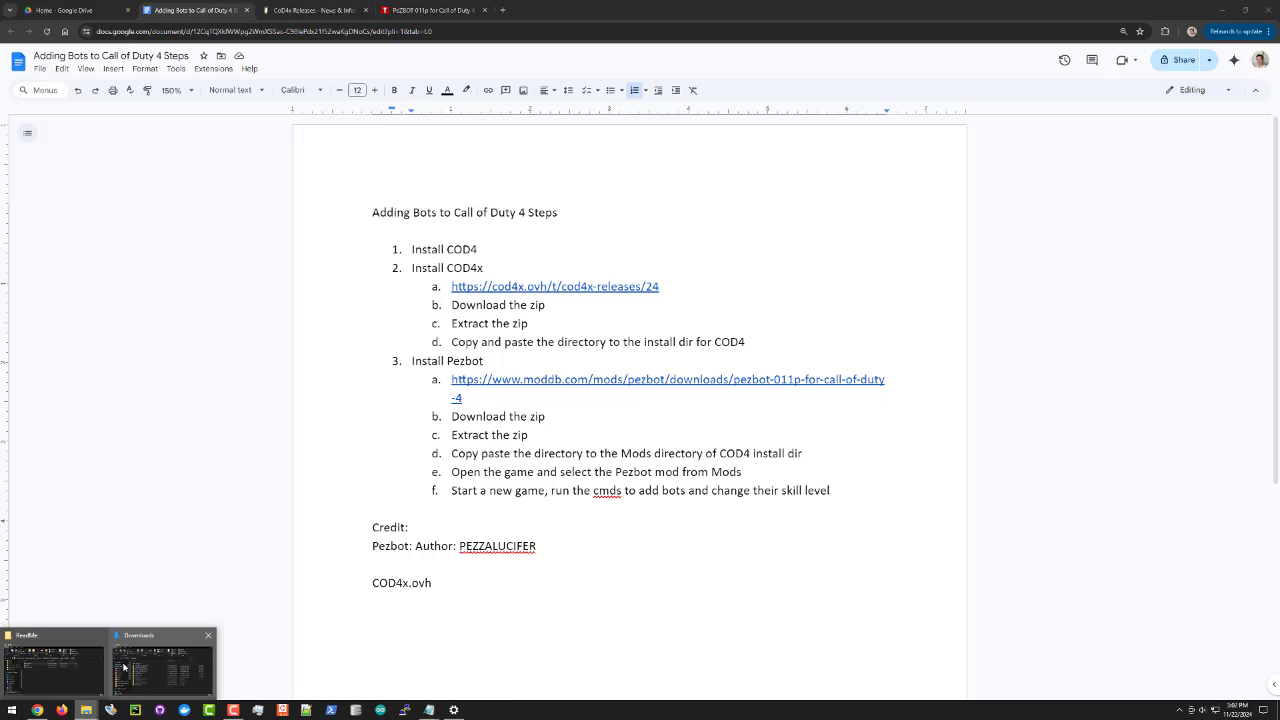
# - Bring the Call of Duty 4 - Modern Warfare install folder window up over the steps document
pyautogui.click(160, 664)
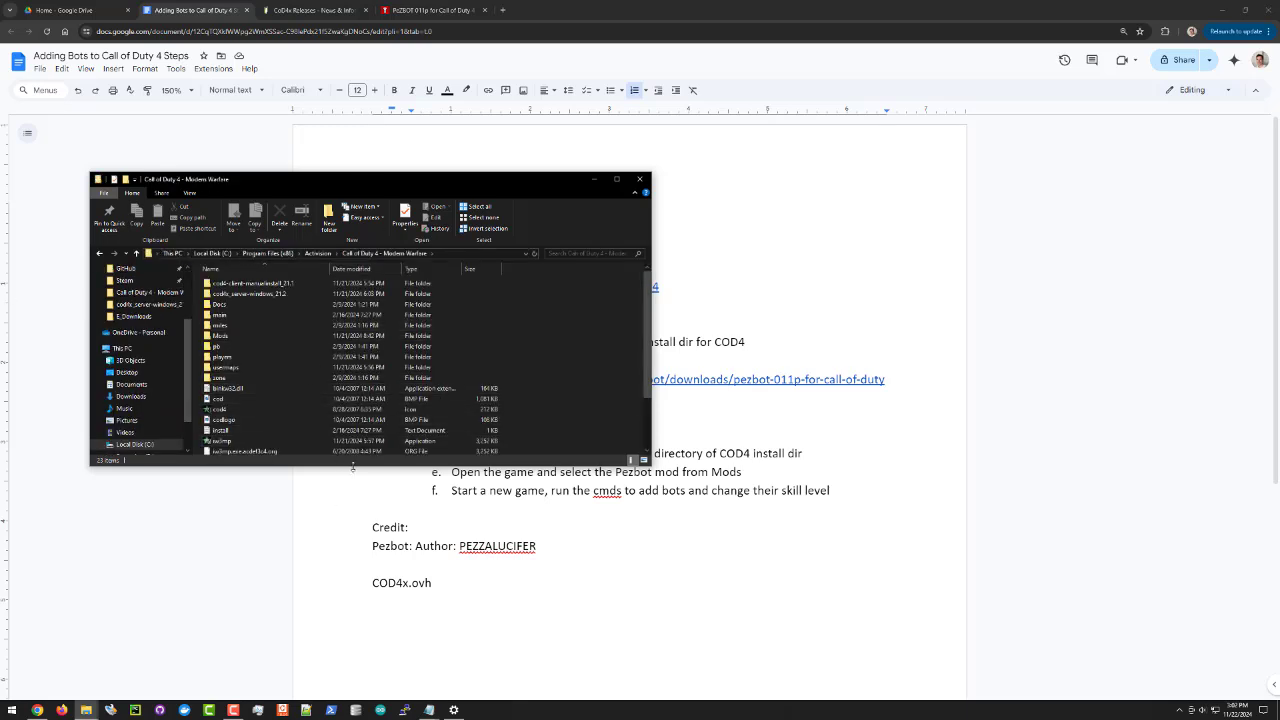
pyautogui.click(640, 180)
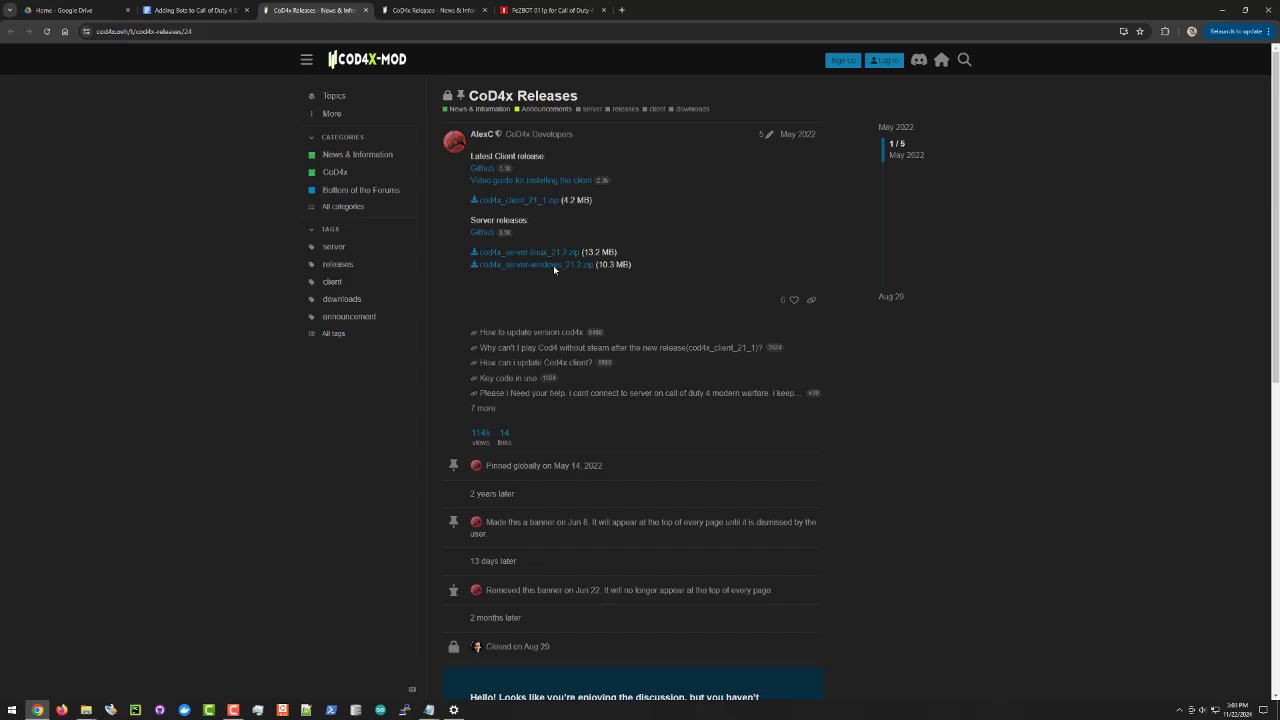
pyautogui.moveTo(508, 200)
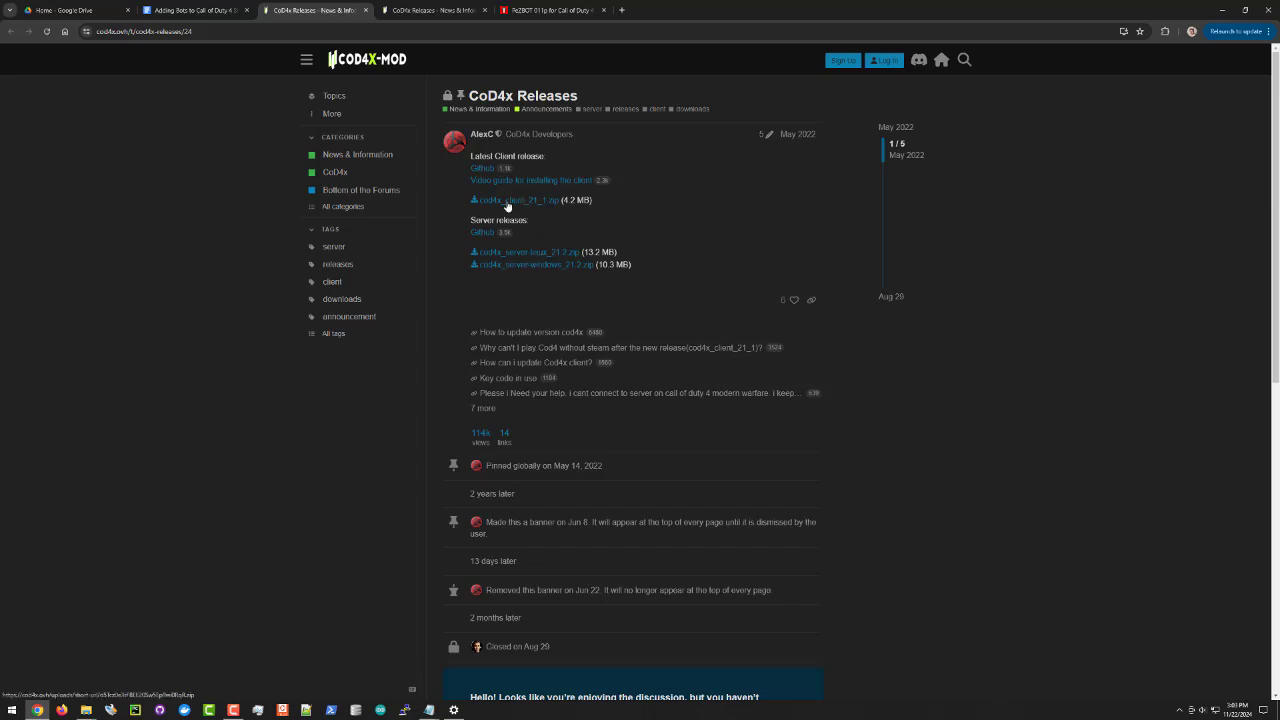
pyautogui.moveTo(516, 200)
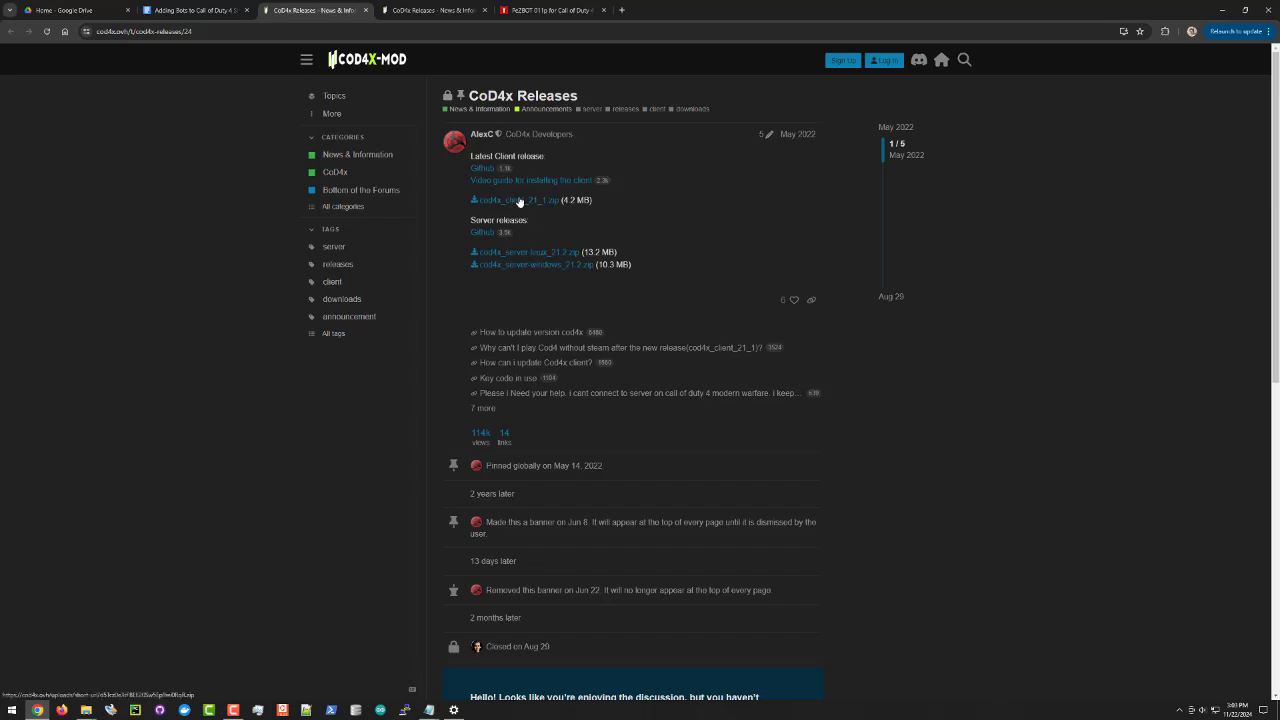
pyautogui.moveTo(1104, 102)
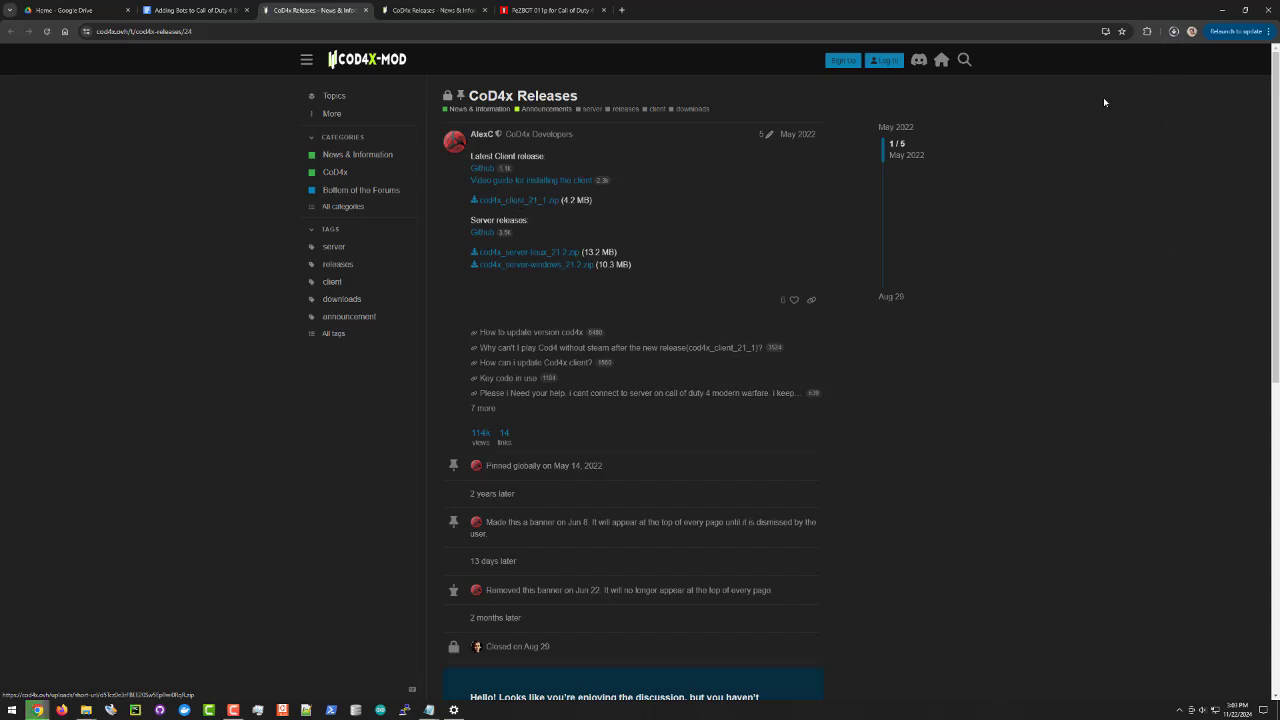
# - Open the freshly downloaded CoD4x client zip from the recent downloads list
pyautogui.click(1174, 32)
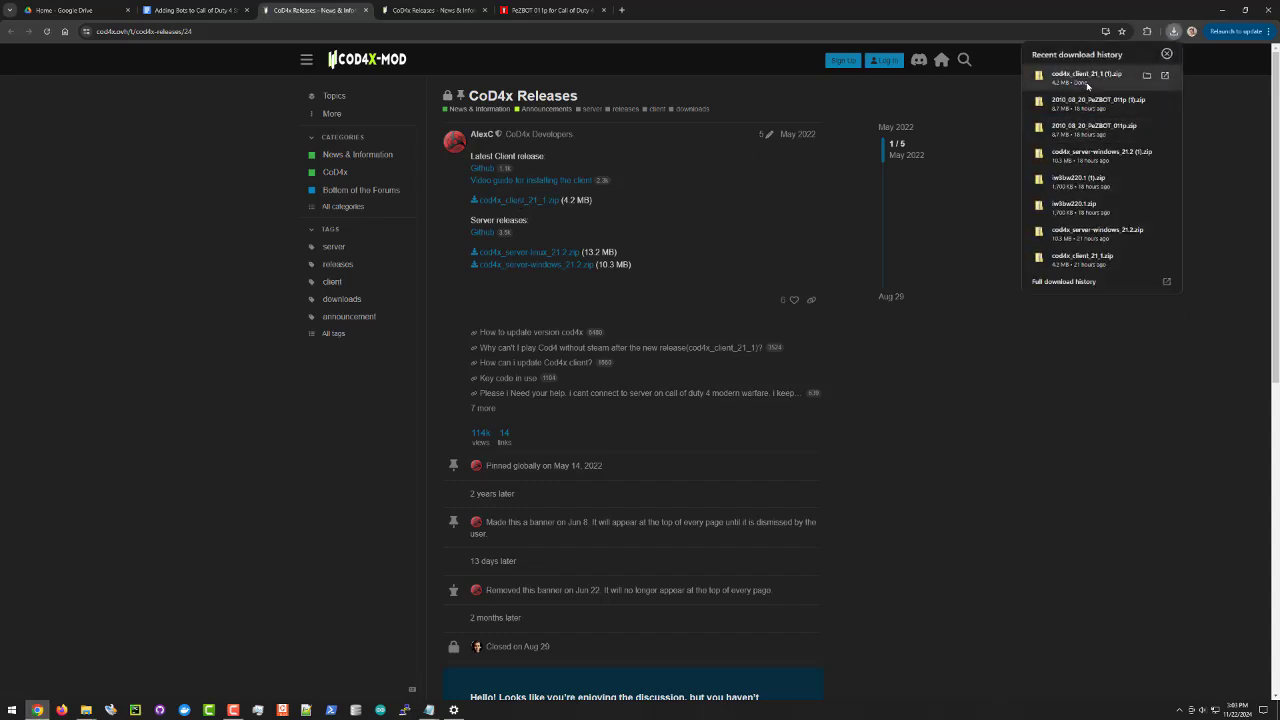
pyautogui.click(196, 10)
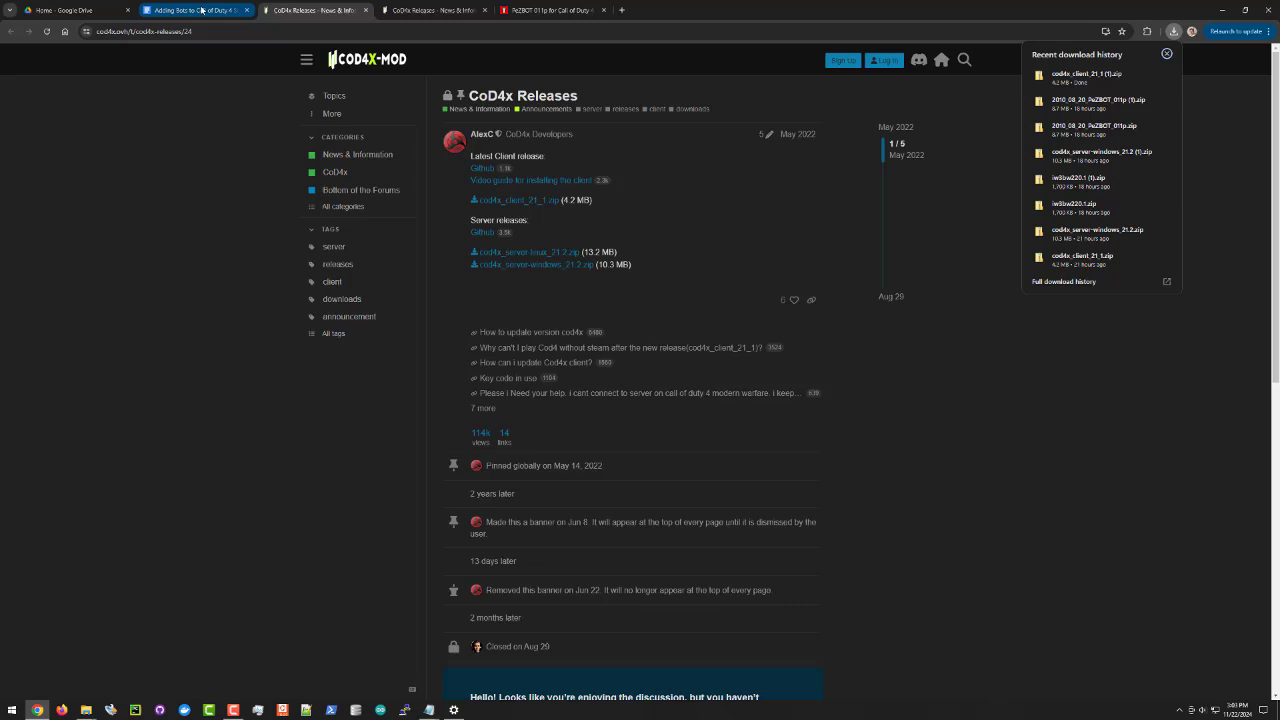
pyautogui.moveTo(840, 276)
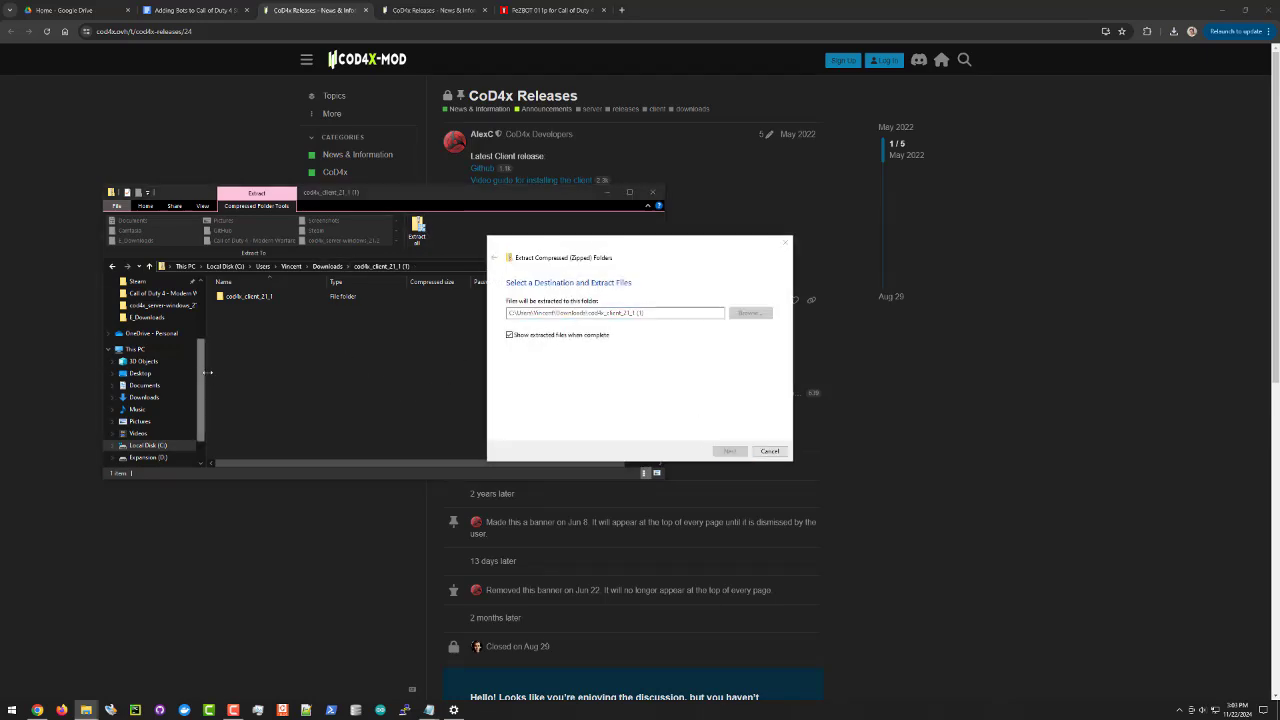
# - Extract the CoD4x client zip and open its readme with install instructions beside the folder
pyautogui.click(728, 452)
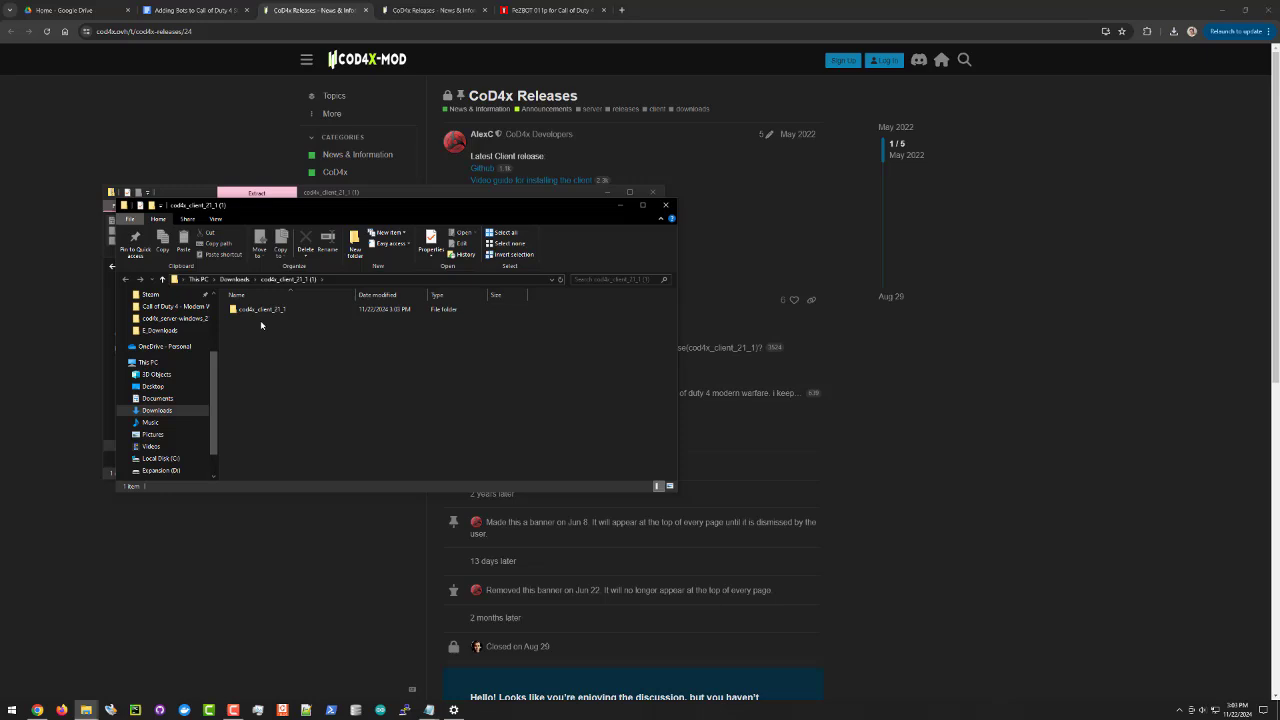
pyautogui.doubleClick(260, 308)
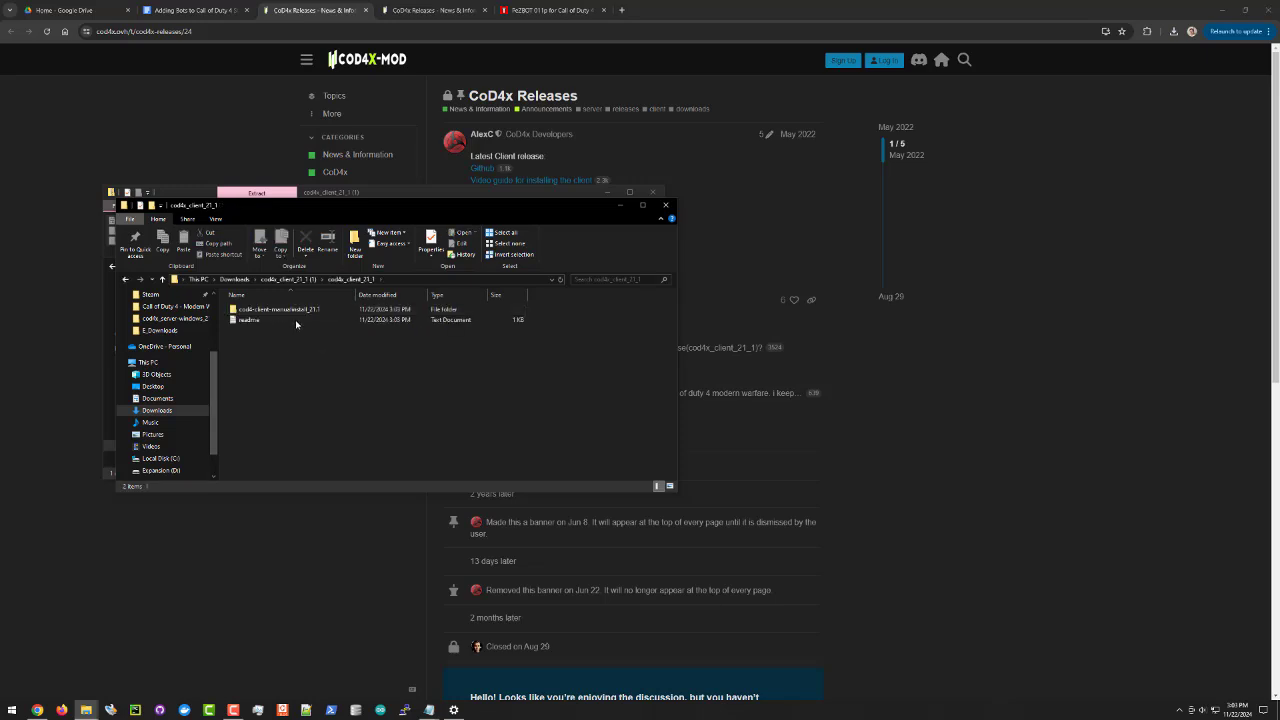
pyautogui.doubleClick(248, 320)
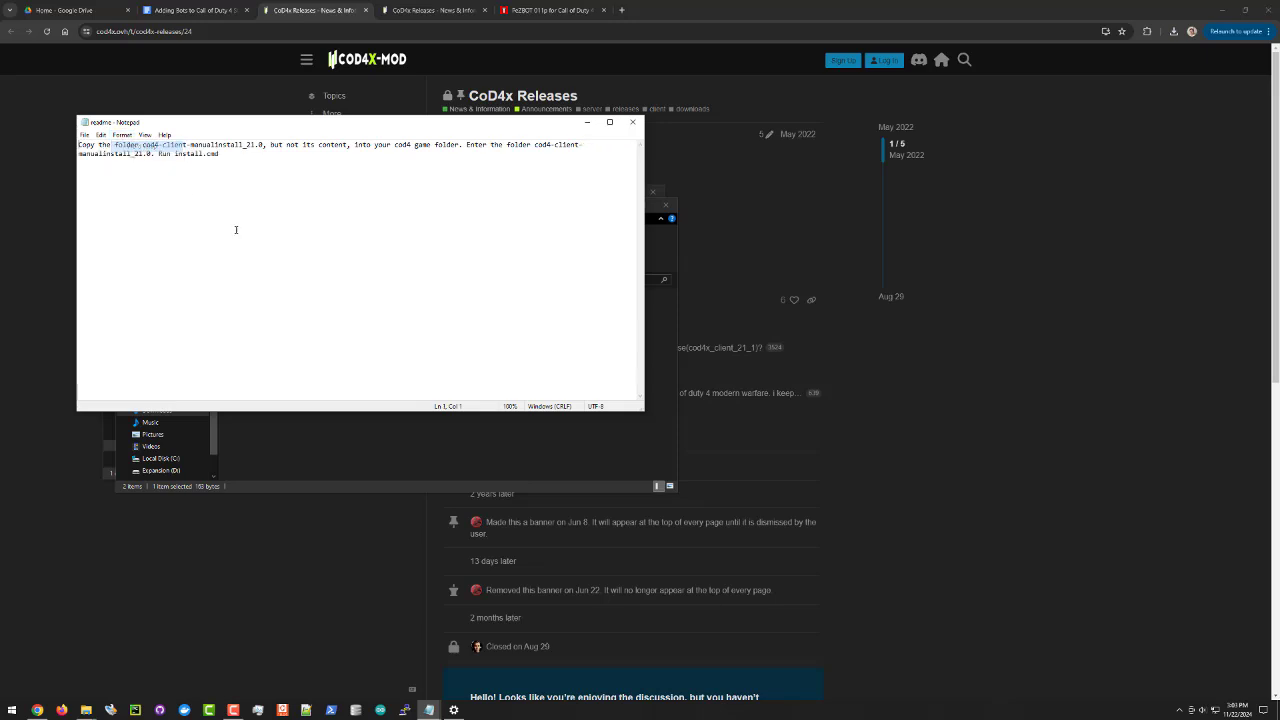
pyautogui.press('ctrl+a')
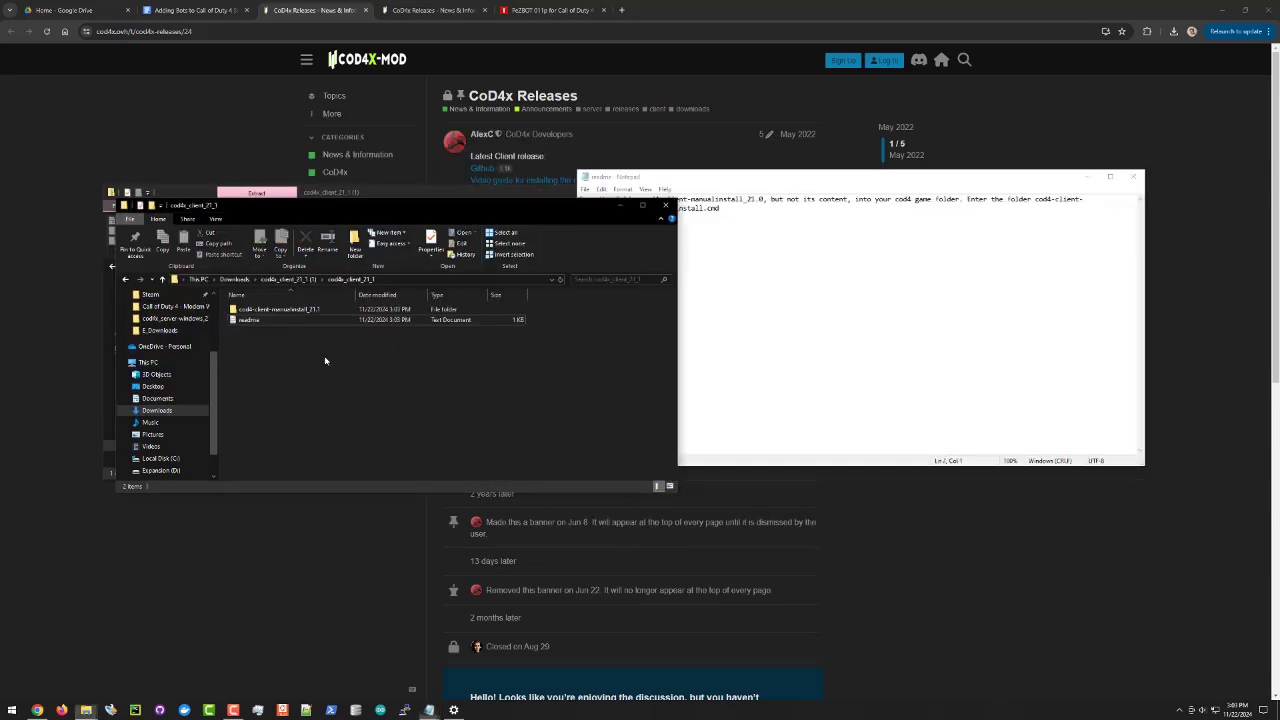
# - Paste the CoD4x client folder into the Call of Duty 4 install folder and list its install files
pyautogui.click(276, 308)
pyautogui.write('c:\\')
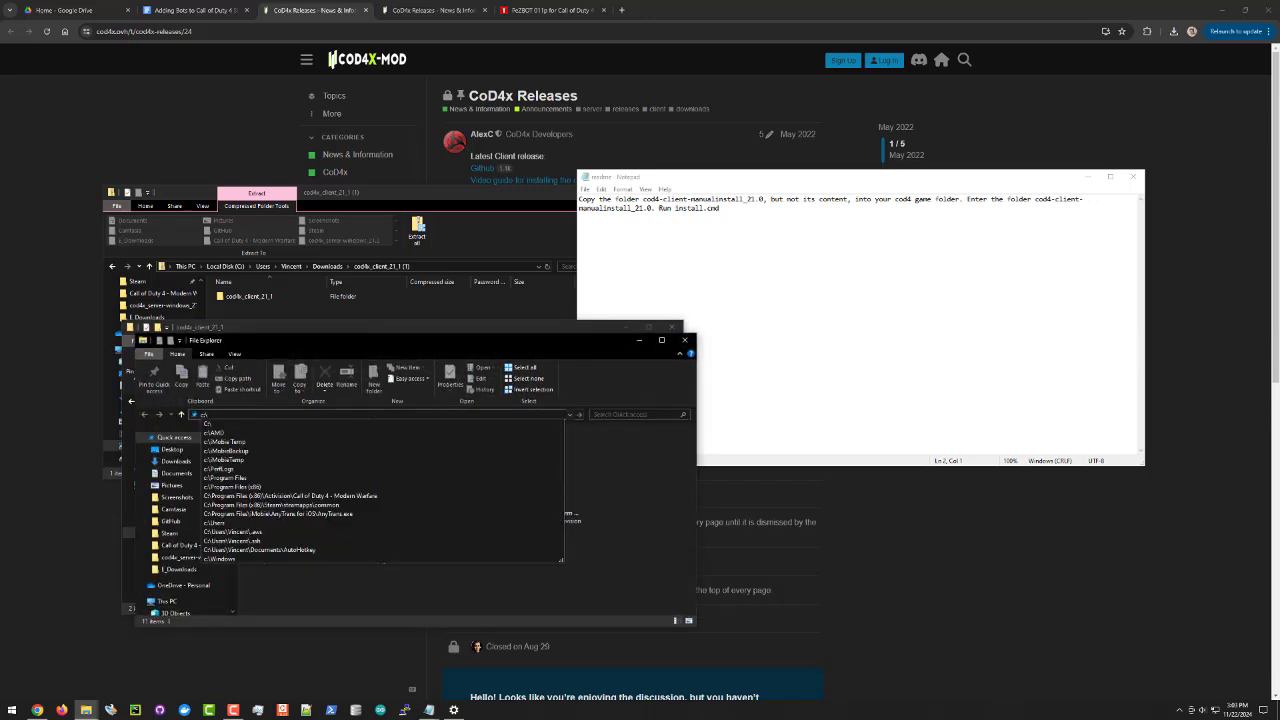
pyautogui.click(290, 496)
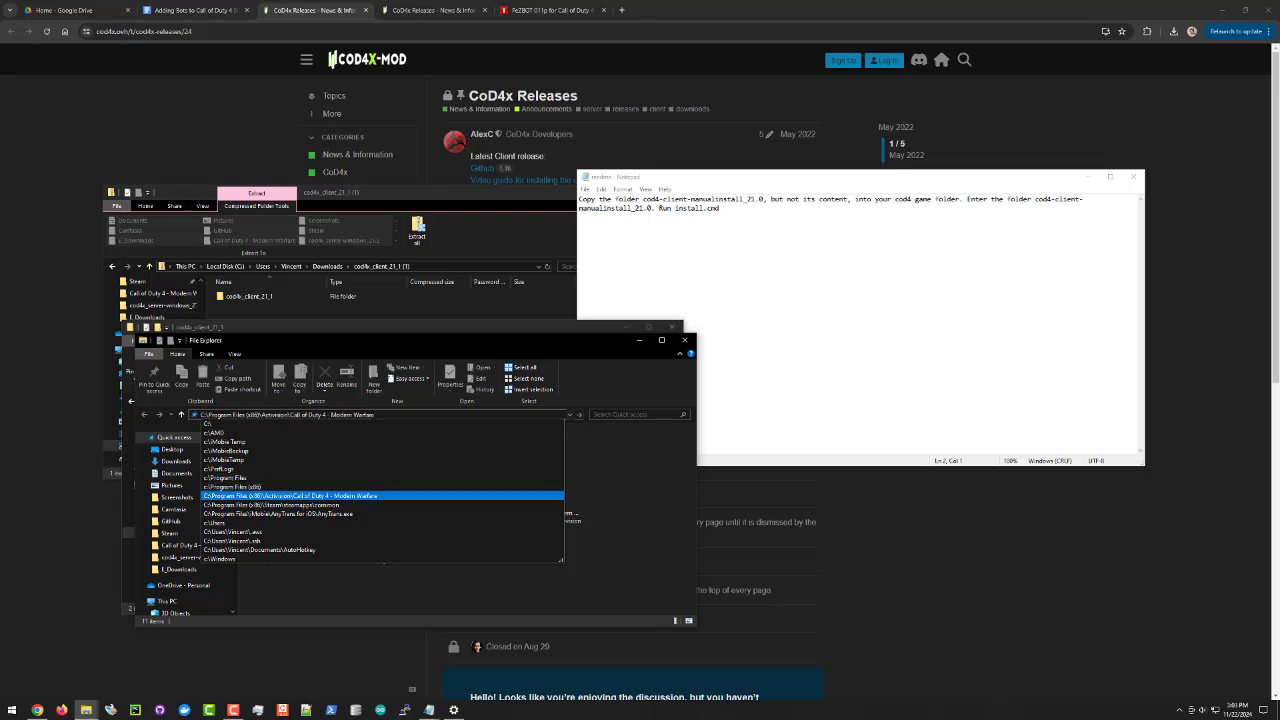
pyautogui.click(290, 496)
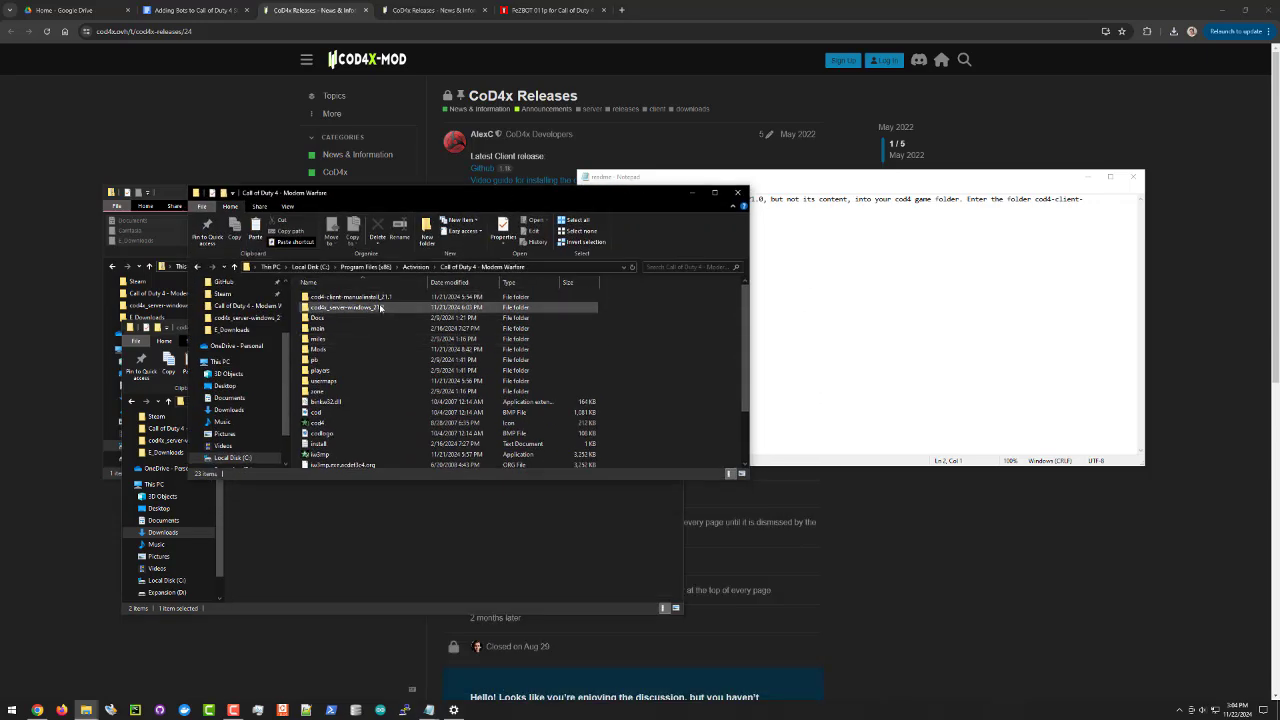
pyautogui.click(350, 296)
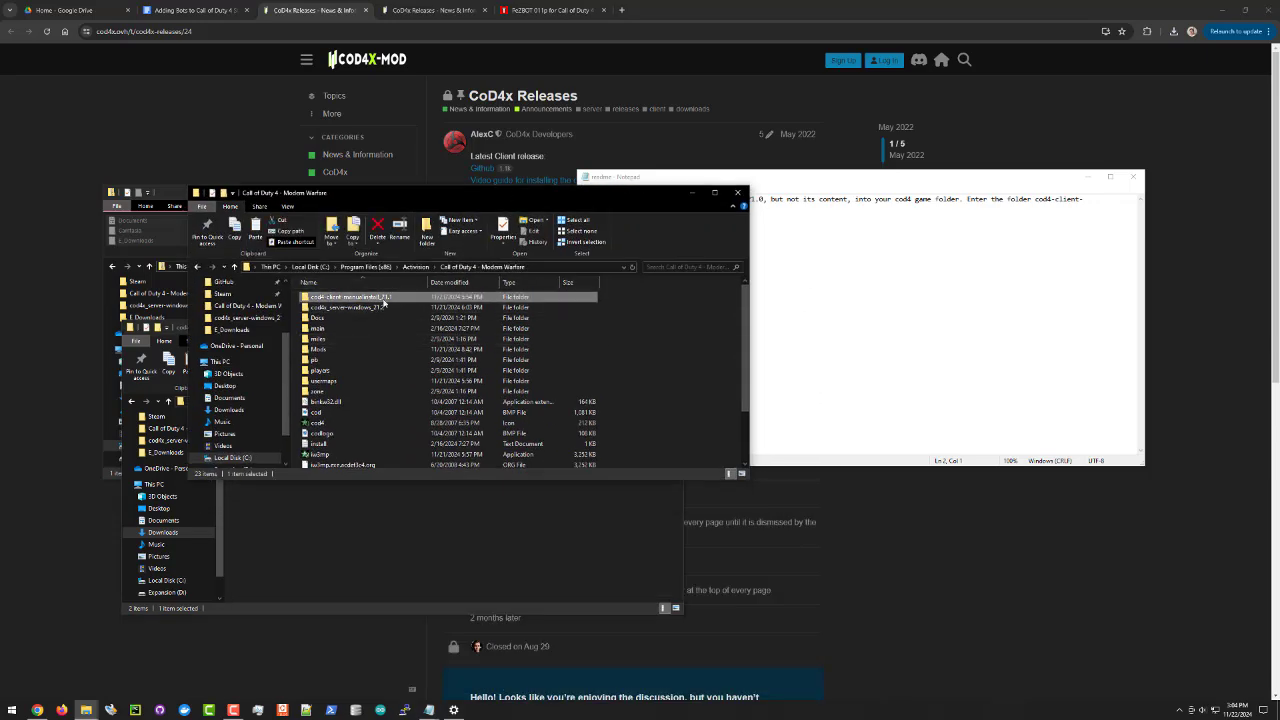
pyautogui.doubleClick(350, 296)
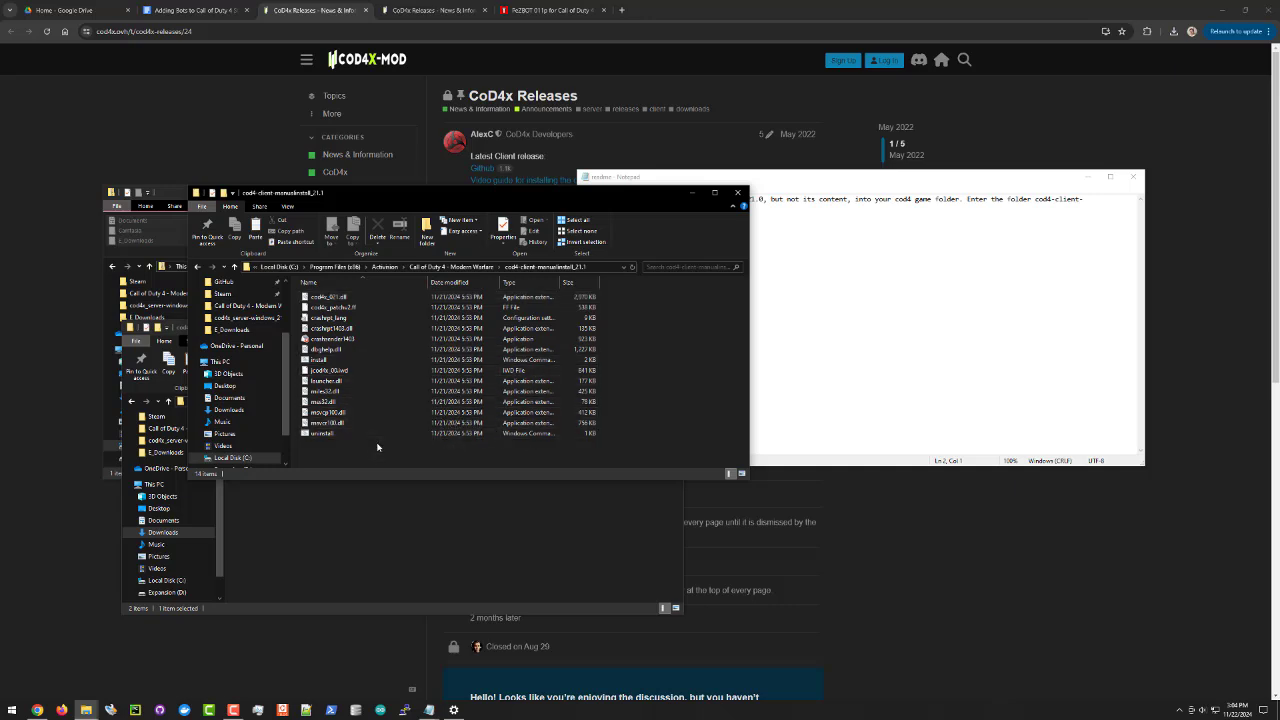
# - Run install.cmd so the client files are copied into the game folder, then close the Command Prompt
pyautogui.click(318, 360)
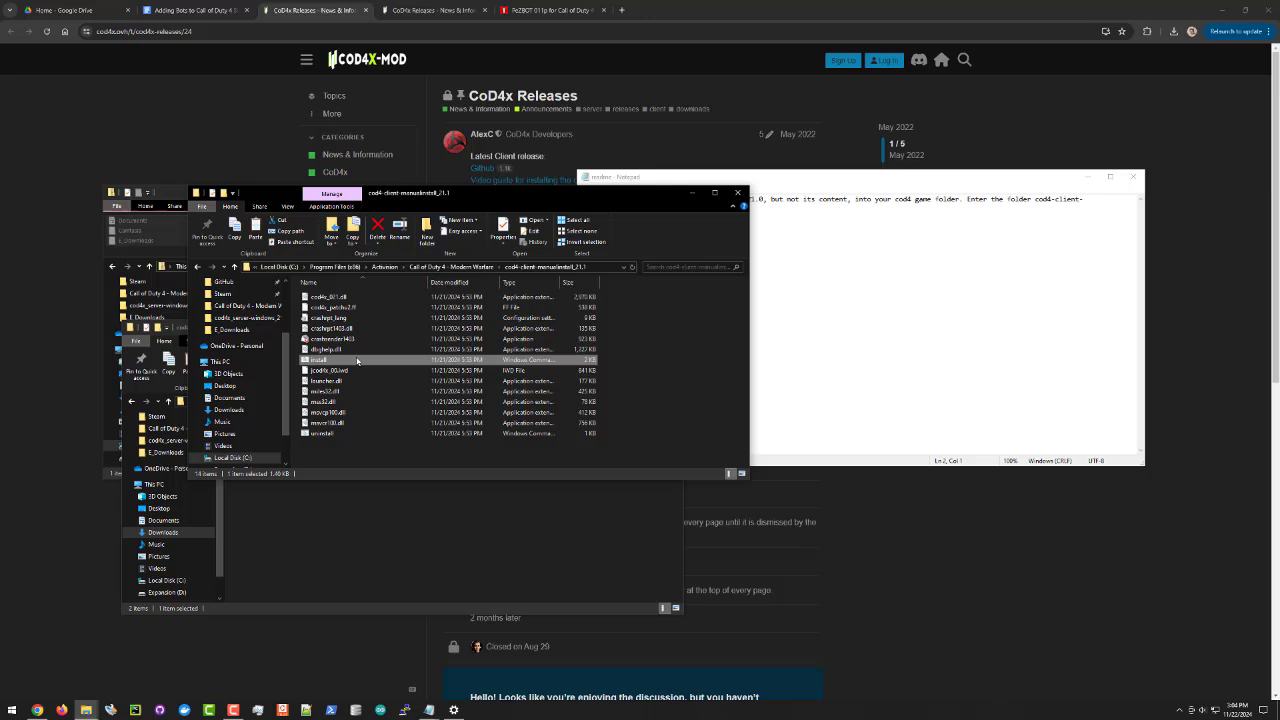
pyautogui.rightClick(318, 360)
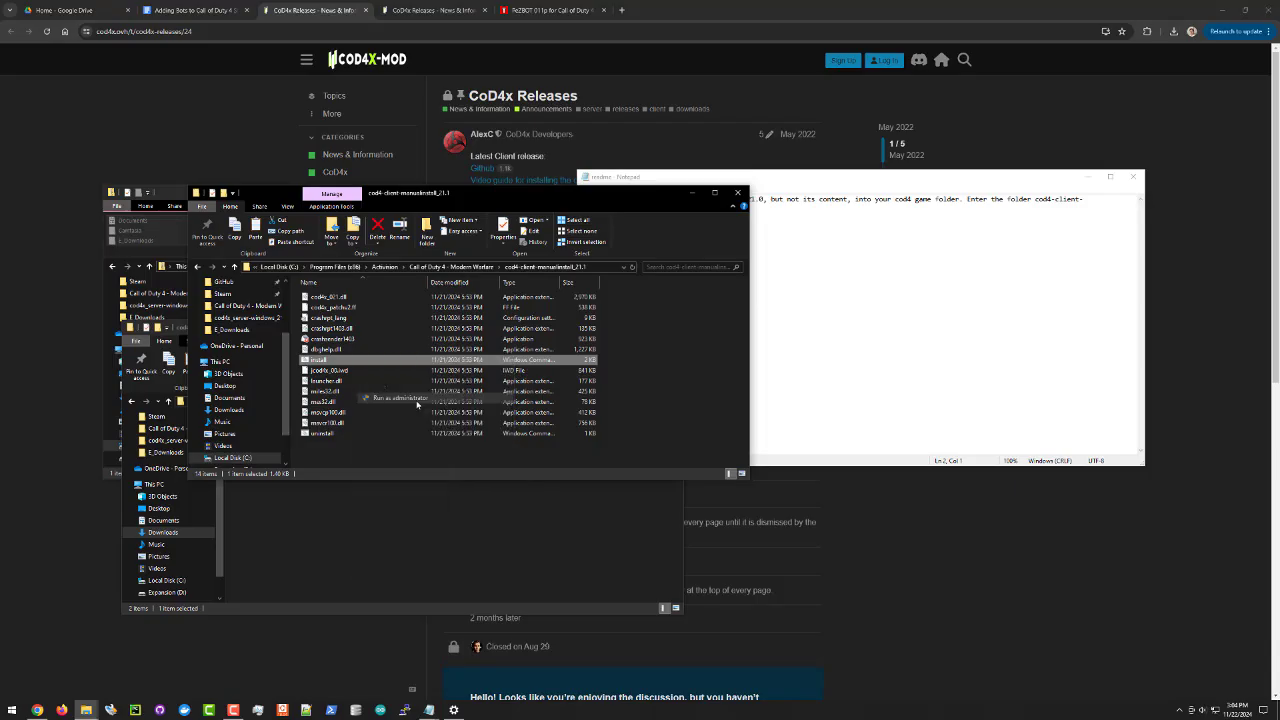
pyautogui.click(396, 398)
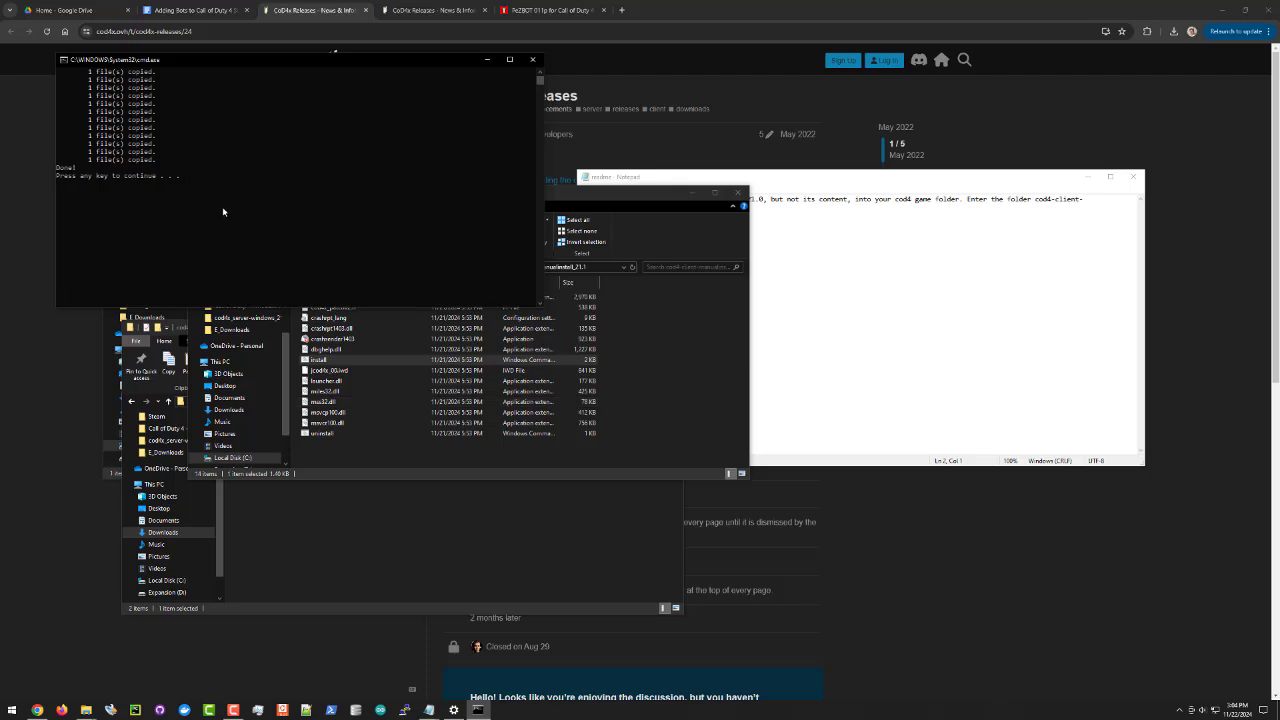
pyautogui.moveTo(432, 272)
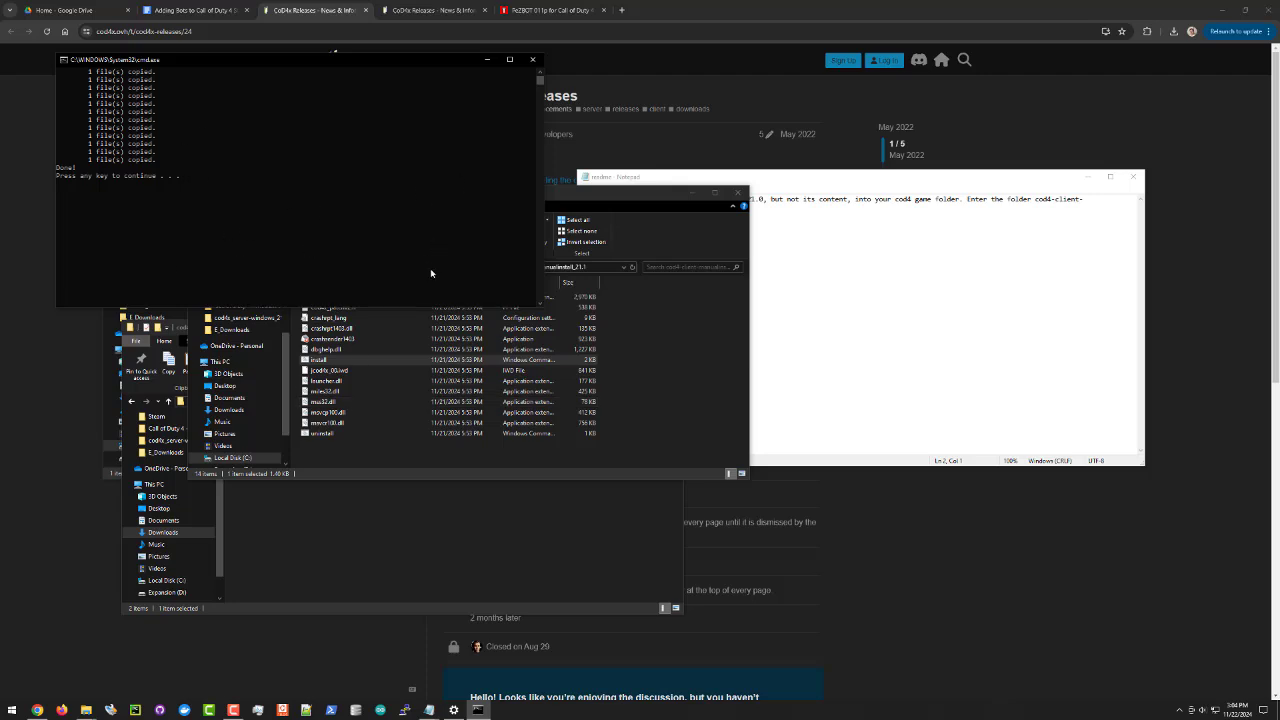
pyautogui.moveTo(128, 192)
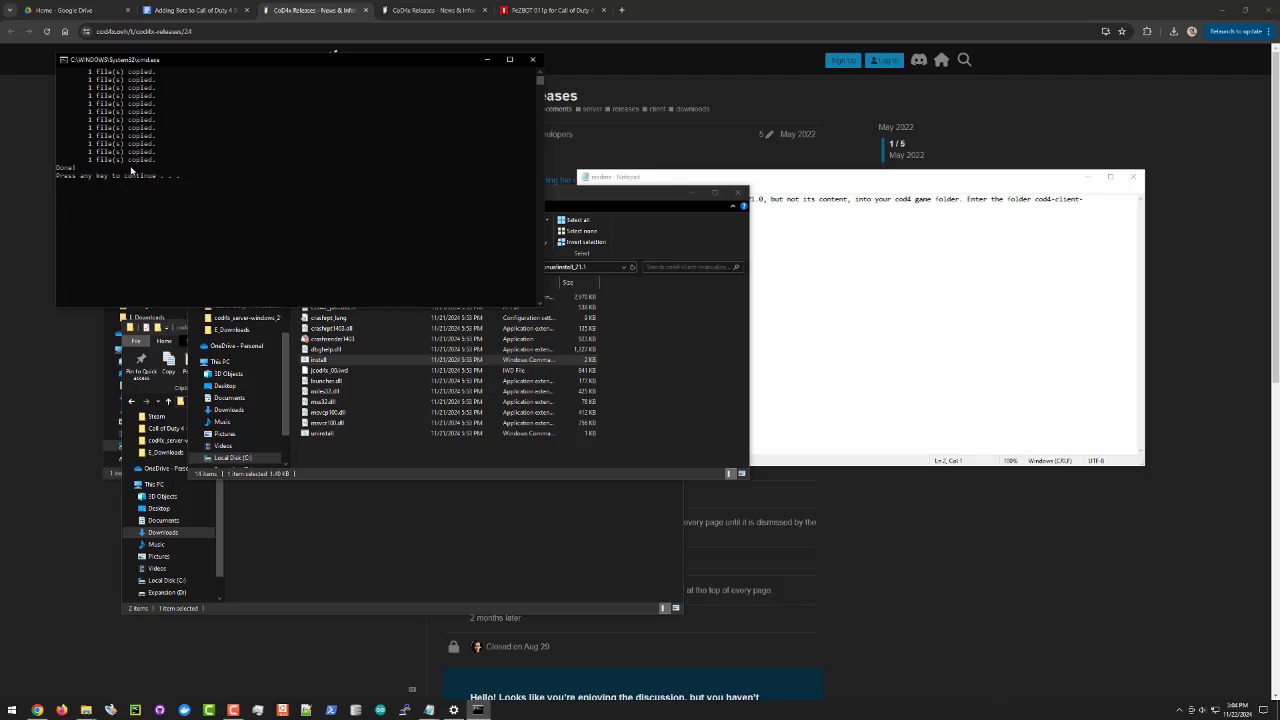
pyautogui.moveTo(216, 210)
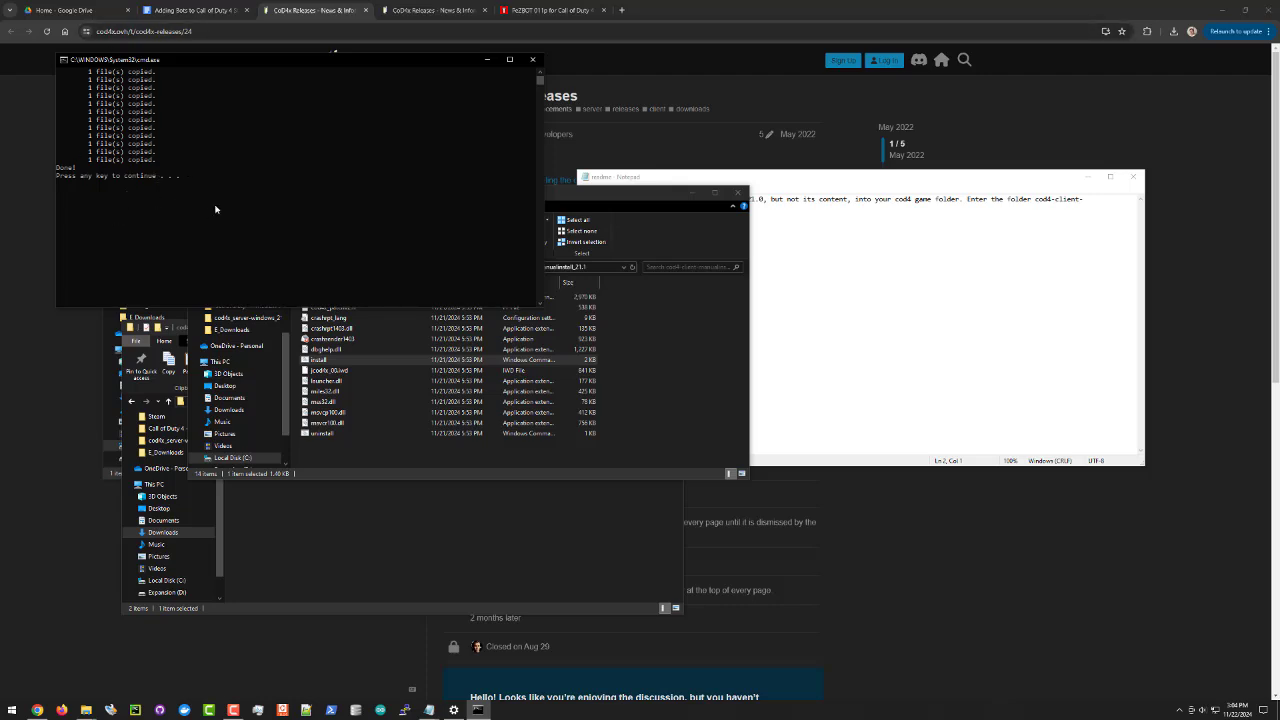
pyautogui.moveTo(210, 200)
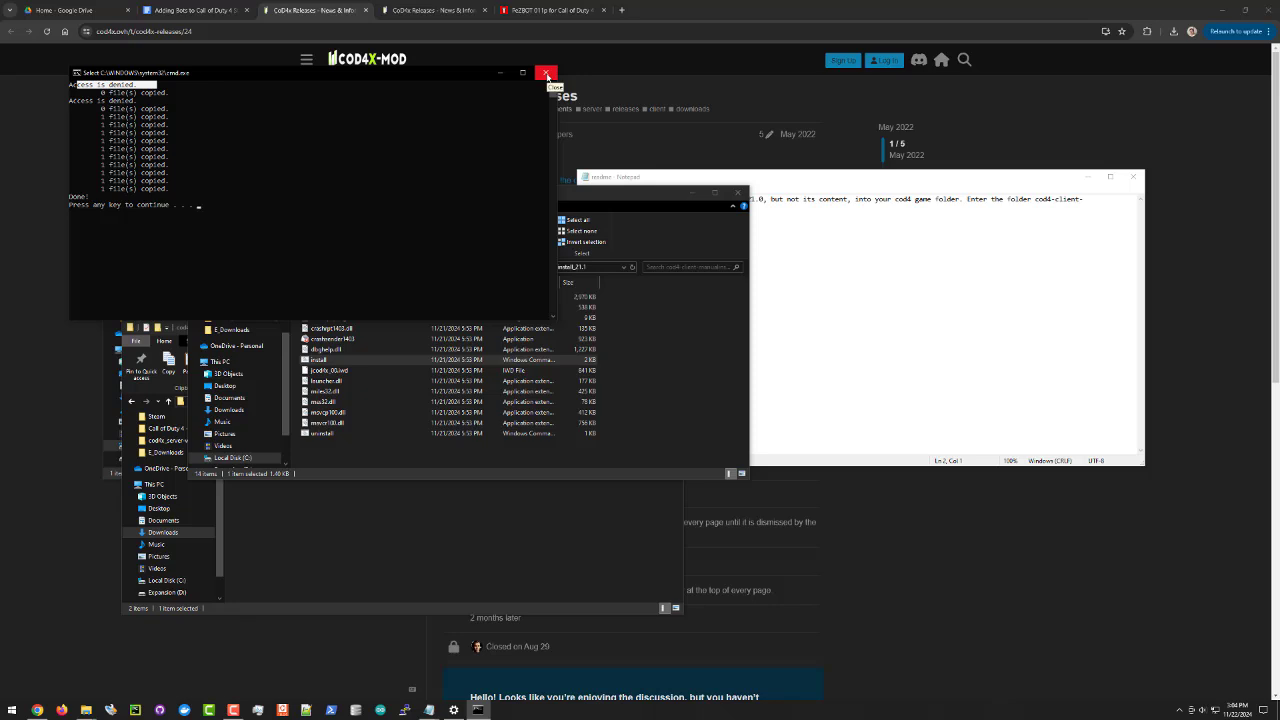
pyautogui.click(546, 72)
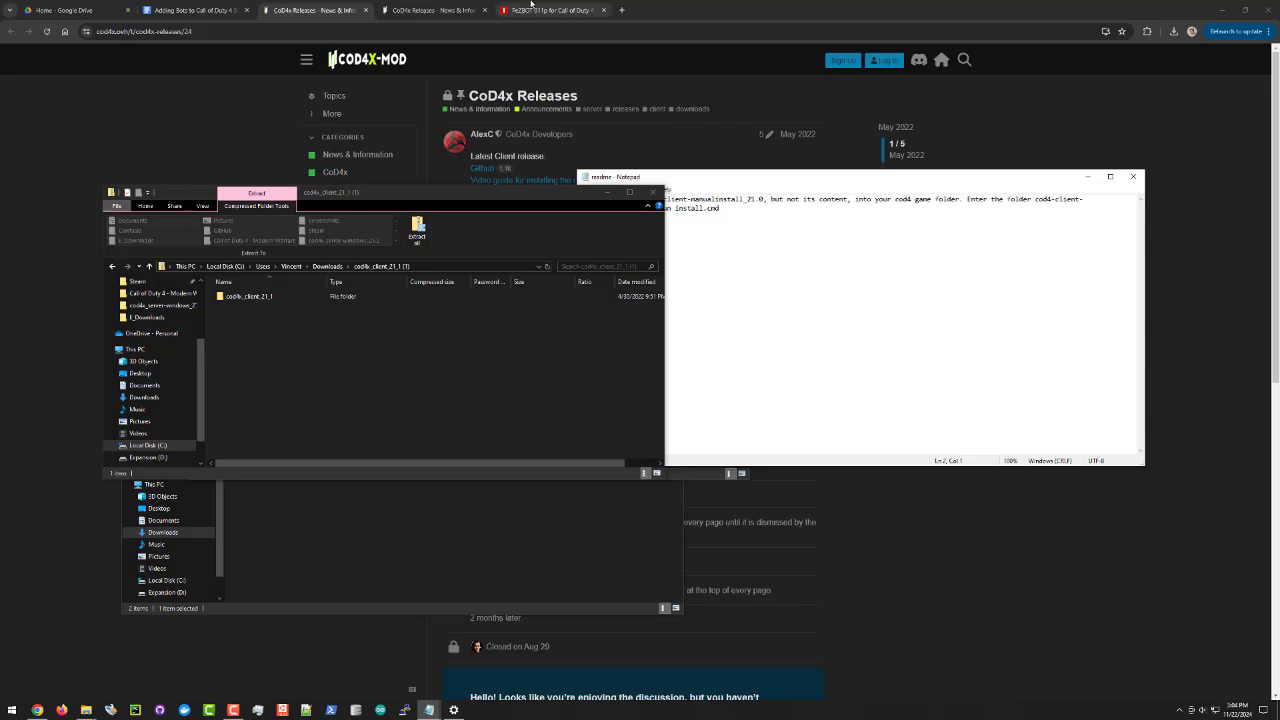
# - Download the PeZBOT multiplayer bots archive from the ModDB page and open it
pyautogui.click(544, 10)
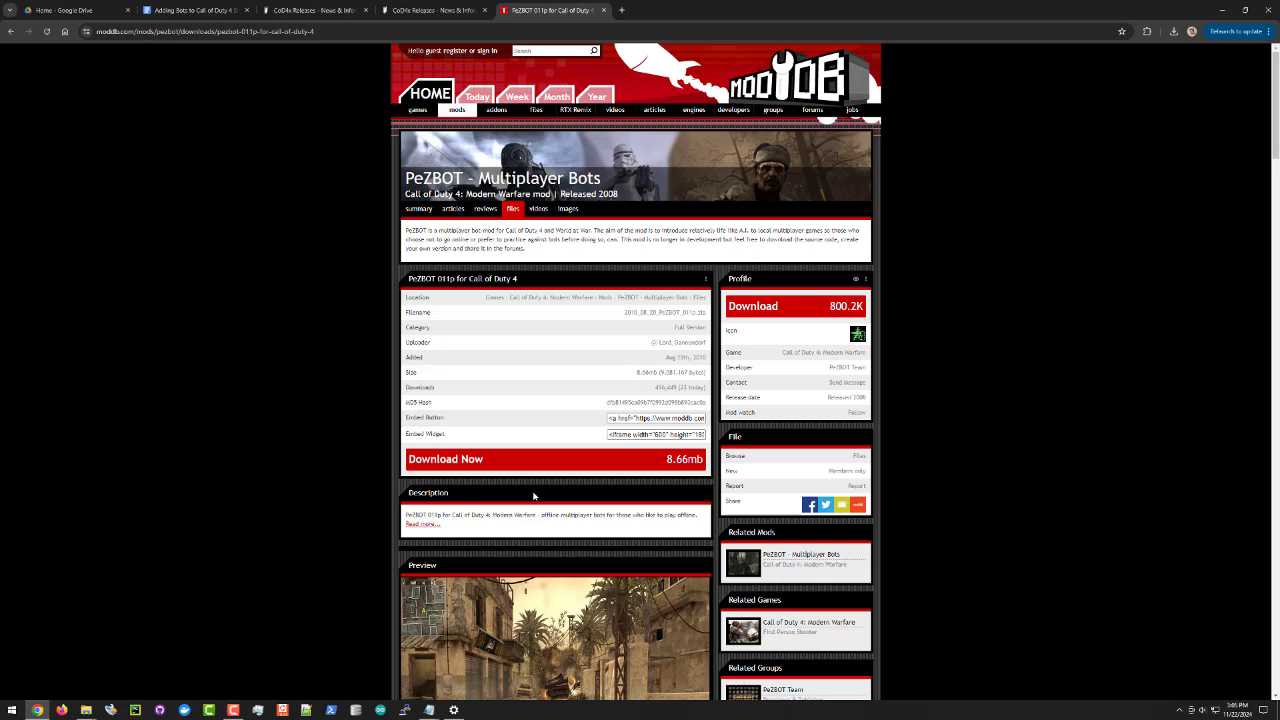
pyautogui.click(200, 32)
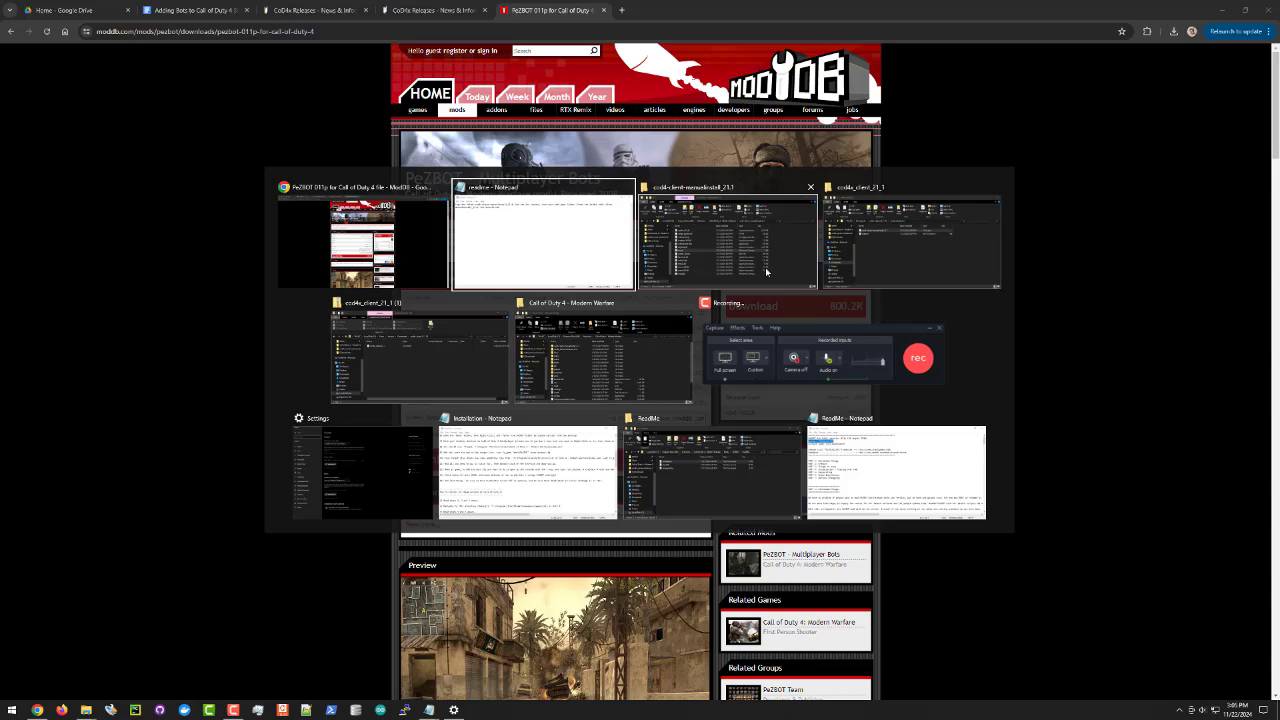
pyautogui.click(196, 10)
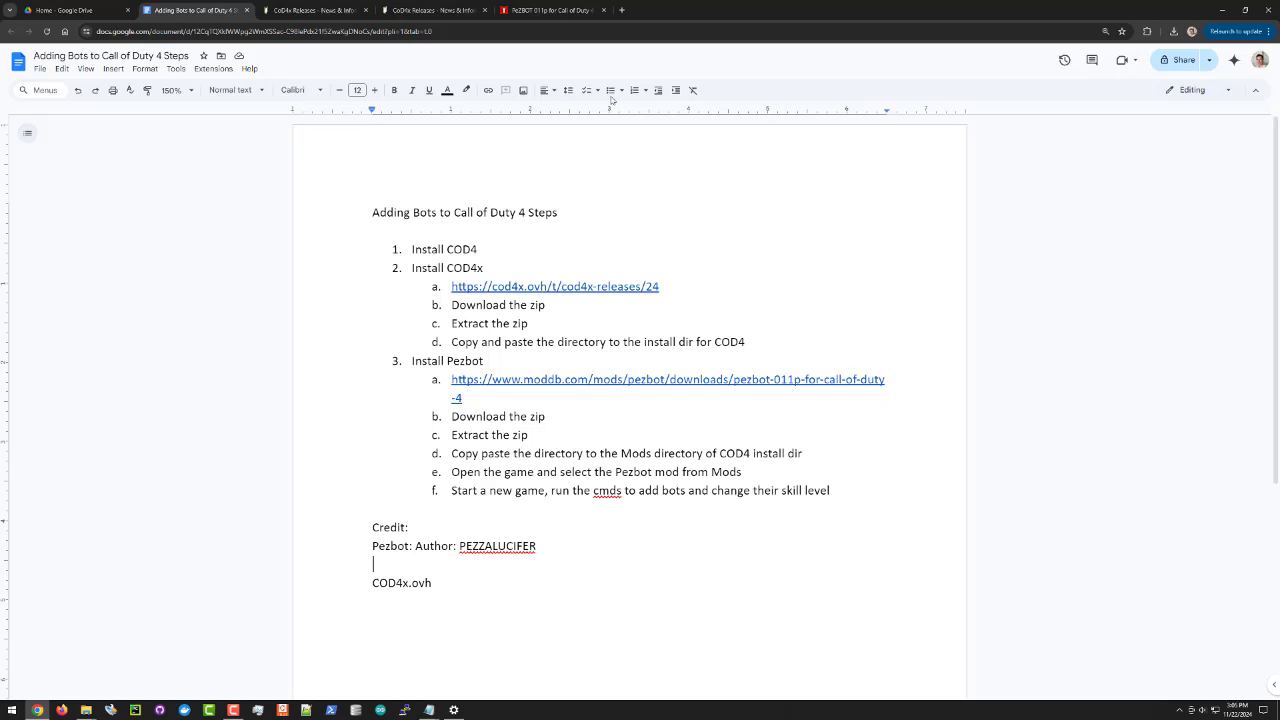
pyautogui.click(540, 10)
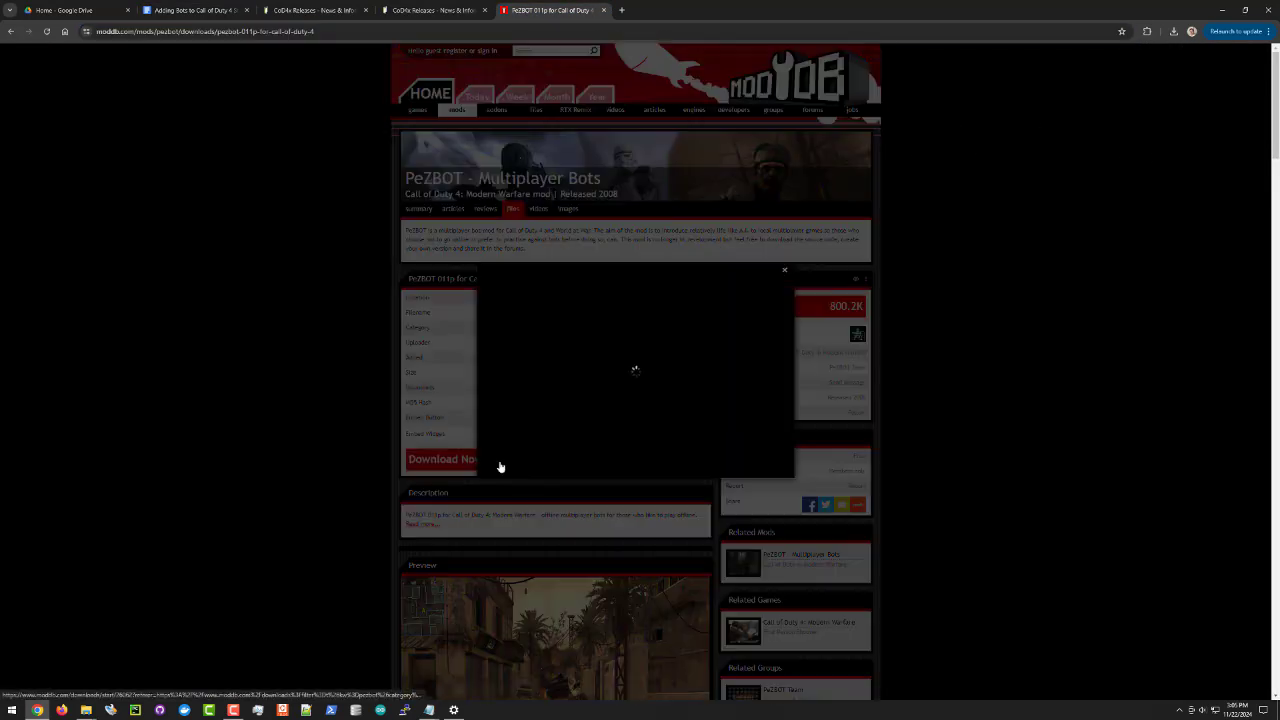
pyautogui.click(442, 458)
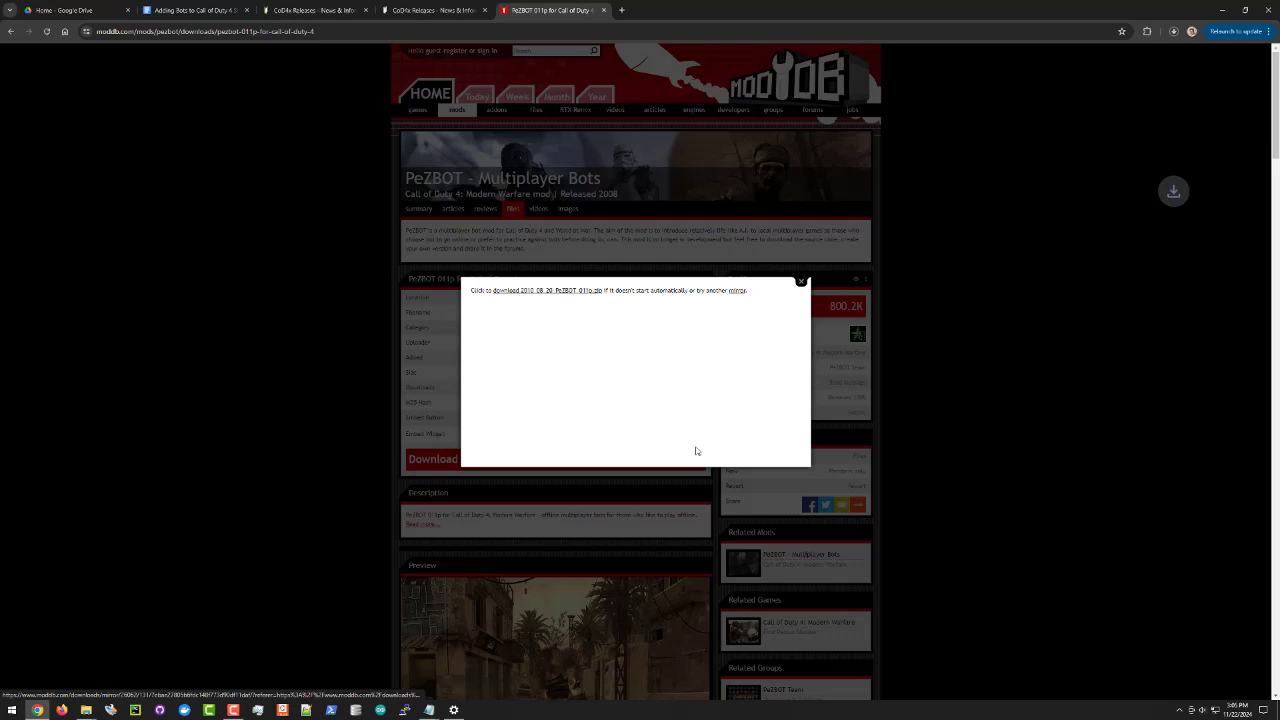
pyautogui.click(1172, 32)
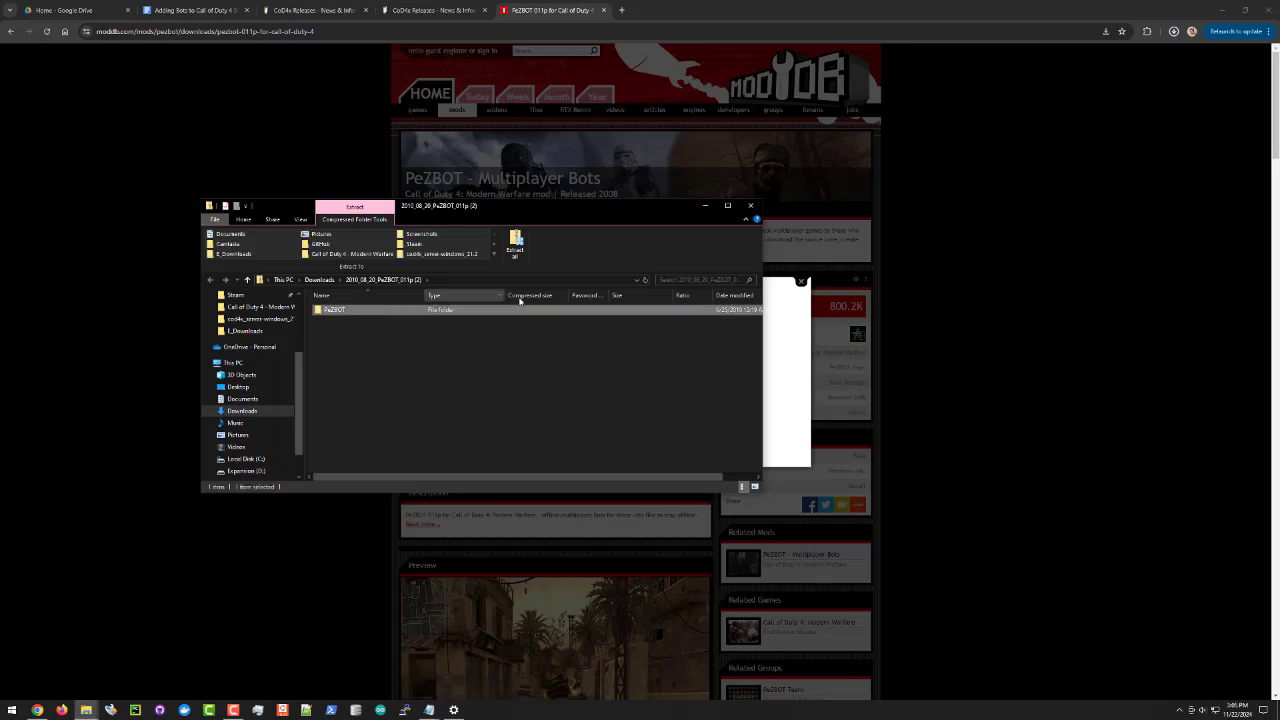
# - Extract the PeZBOT archive, read its install readme and copy the extracted PeZBOT folder
pyautogui.click(516, 248)
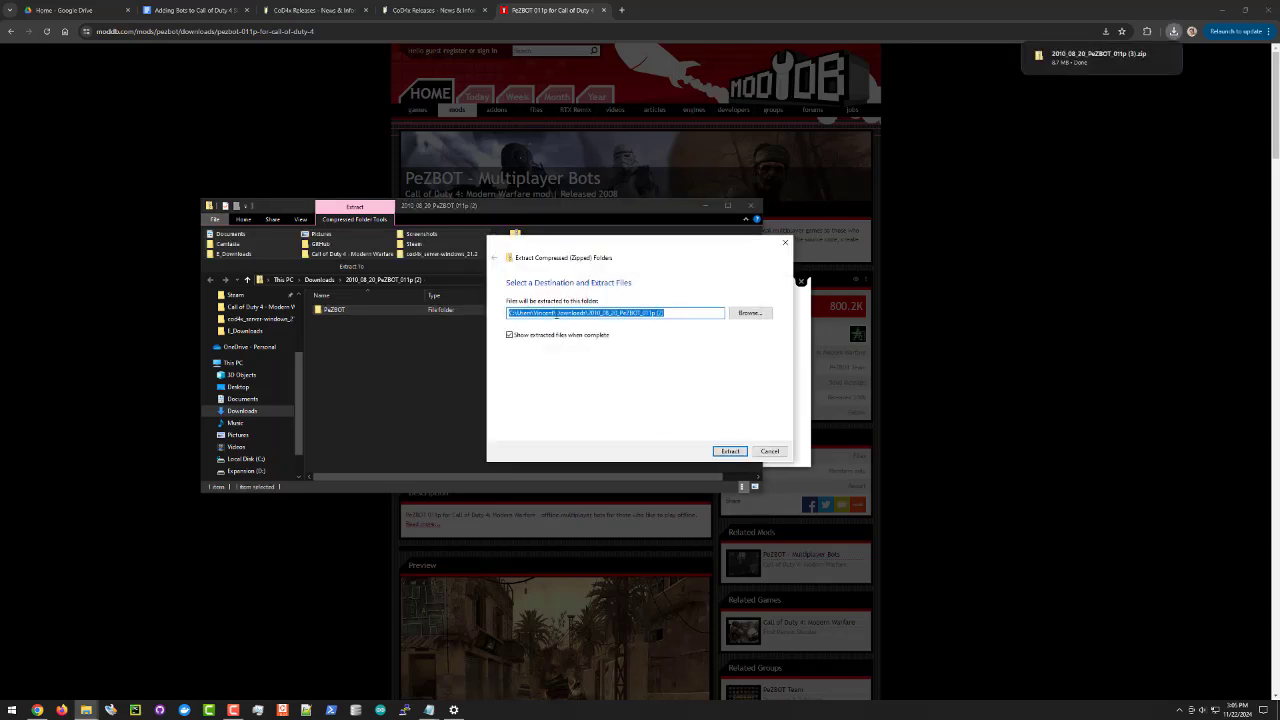
pyautogui.click(730, 452)
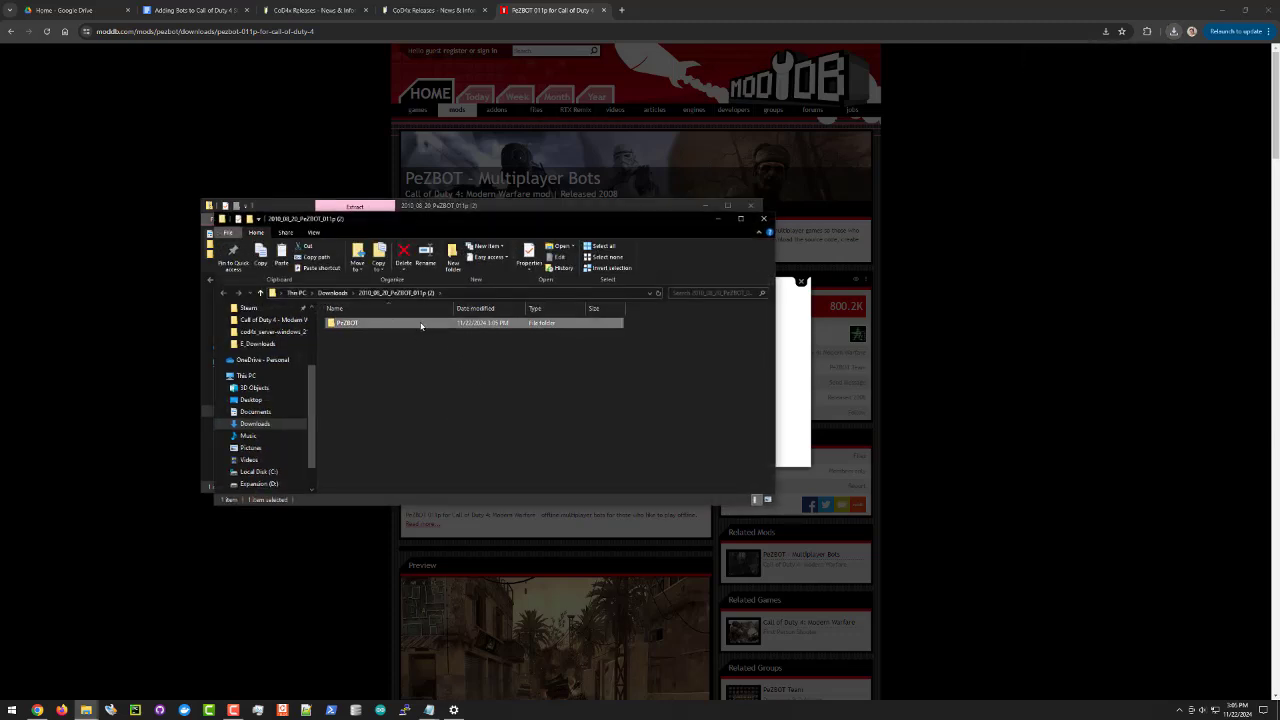
pyautogui.doubleClick(346, 322)
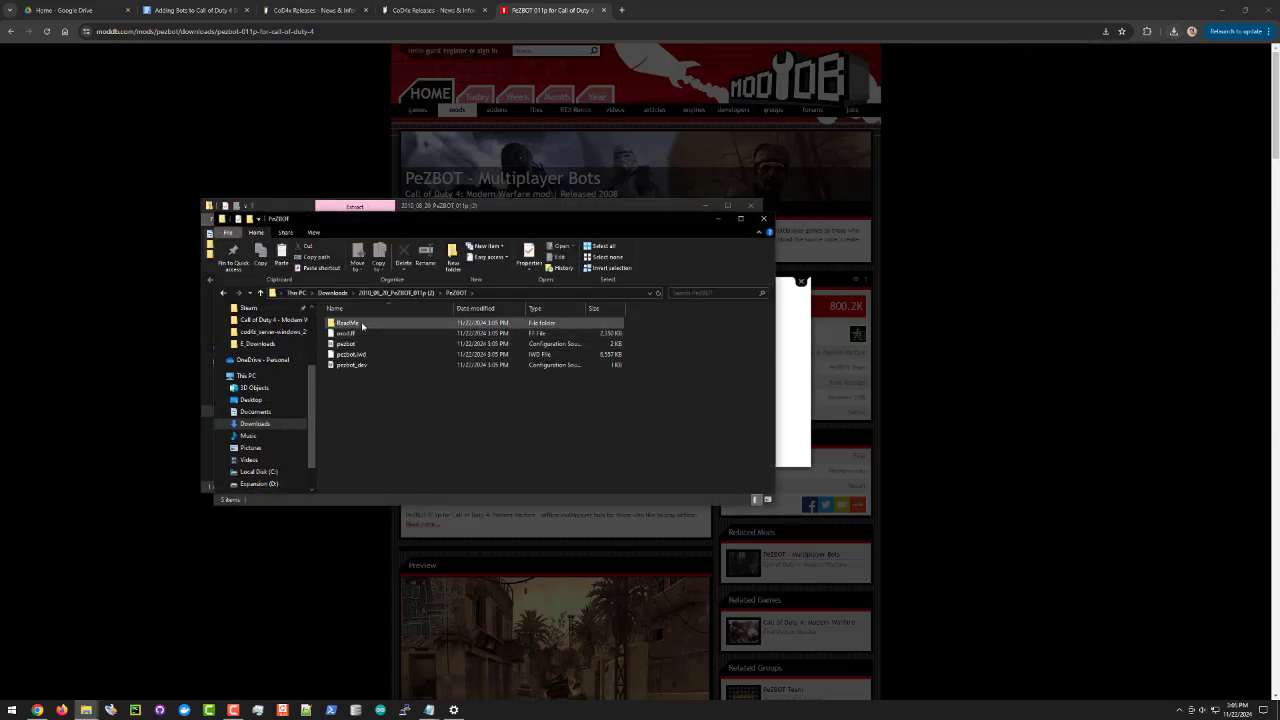
pyautogui.doubleClick(348, 322)
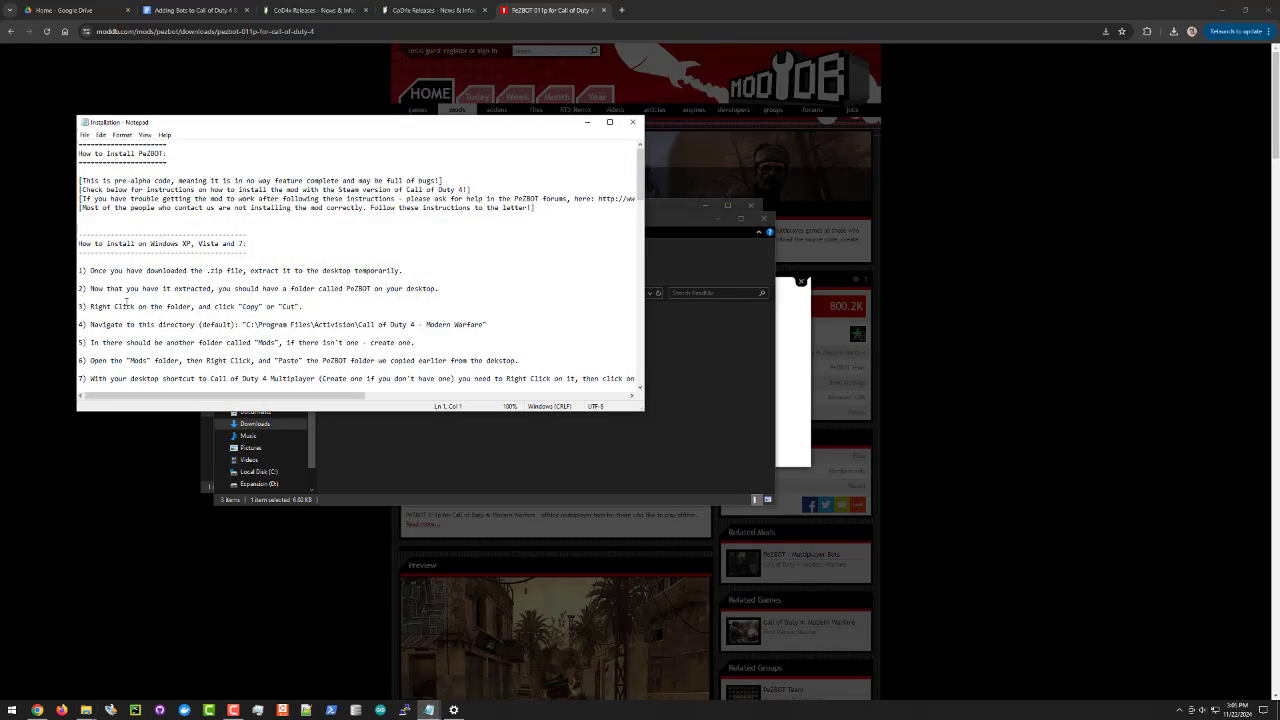
pyautogui.scroll(-3)
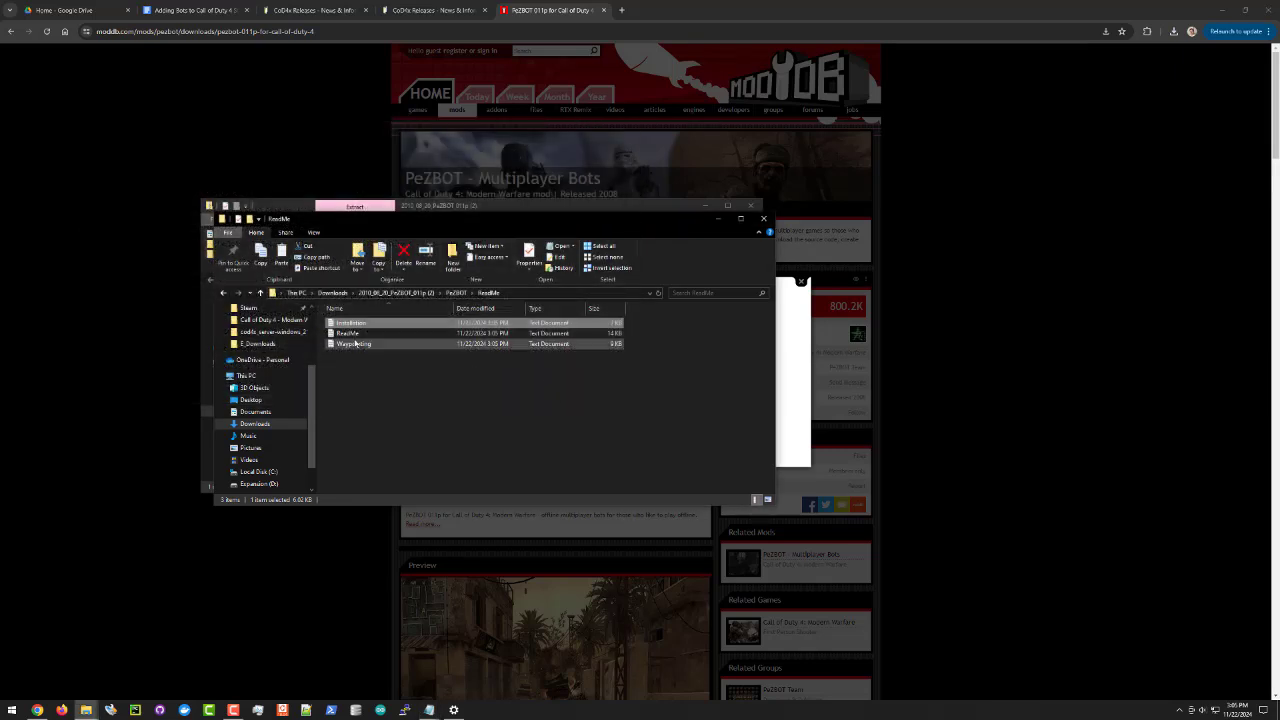
pyautogui.doubleClick(350, 322)
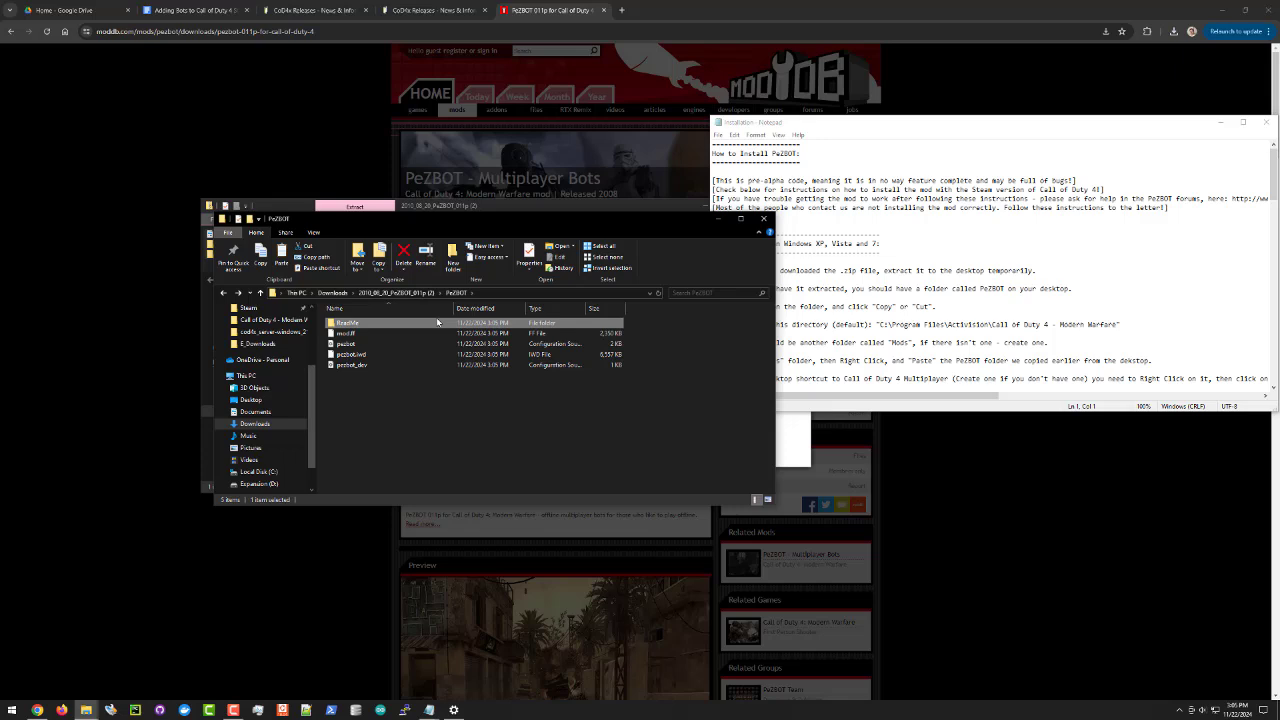
pyautogui.rightClick(344, 322)
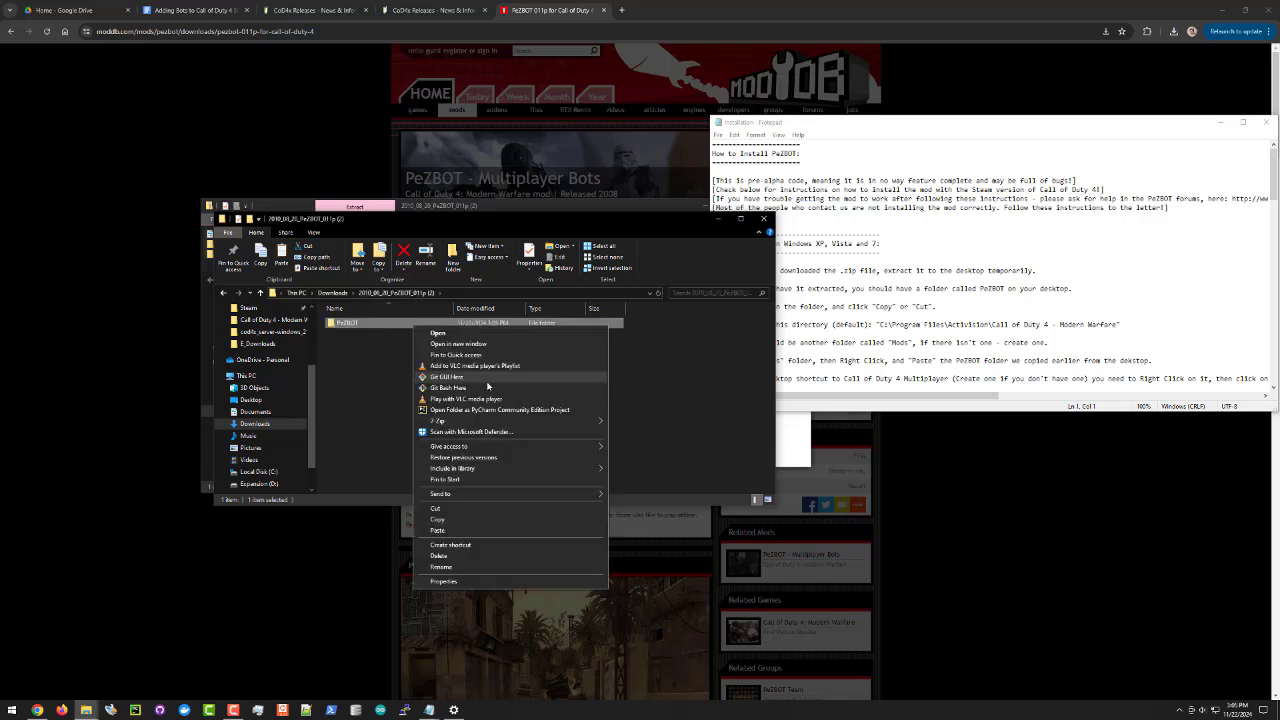
pyautogui.click(396, 418)
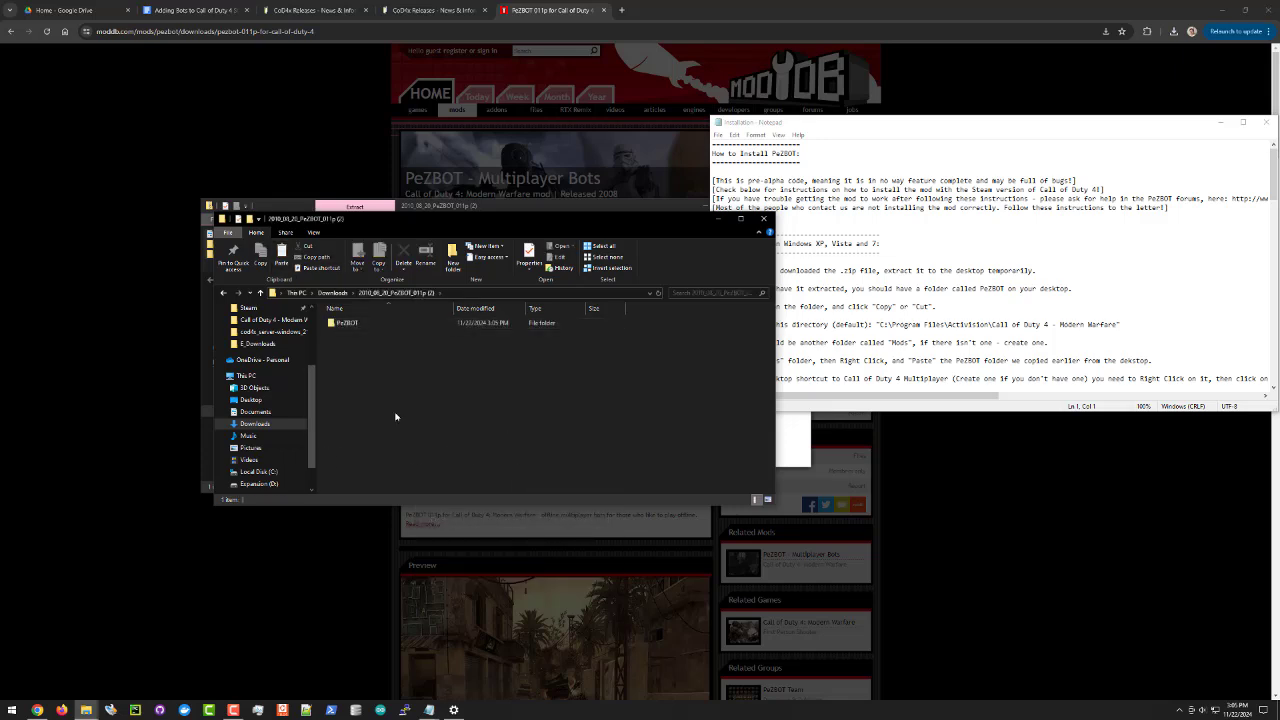
pyautogui.moveTo(362, 356)
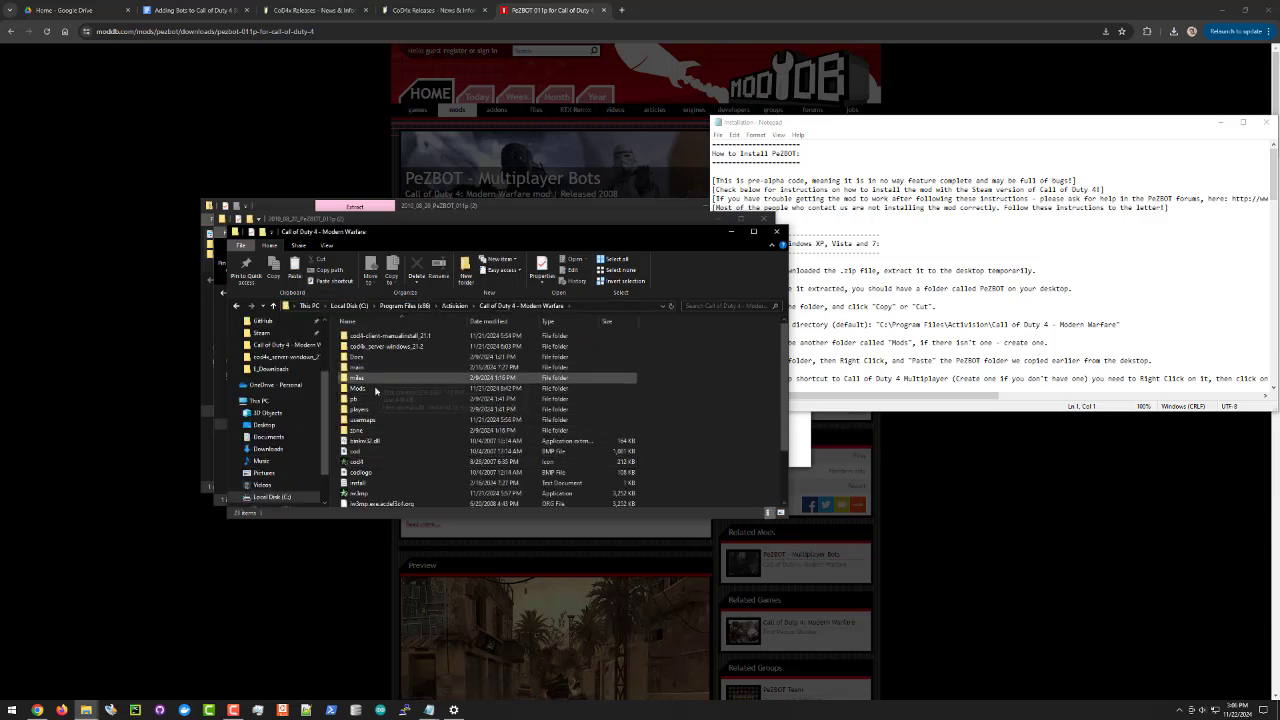
# - Open the game's Mods folder to receive the PeZBOT folder
pyautogui.click(358, 388)
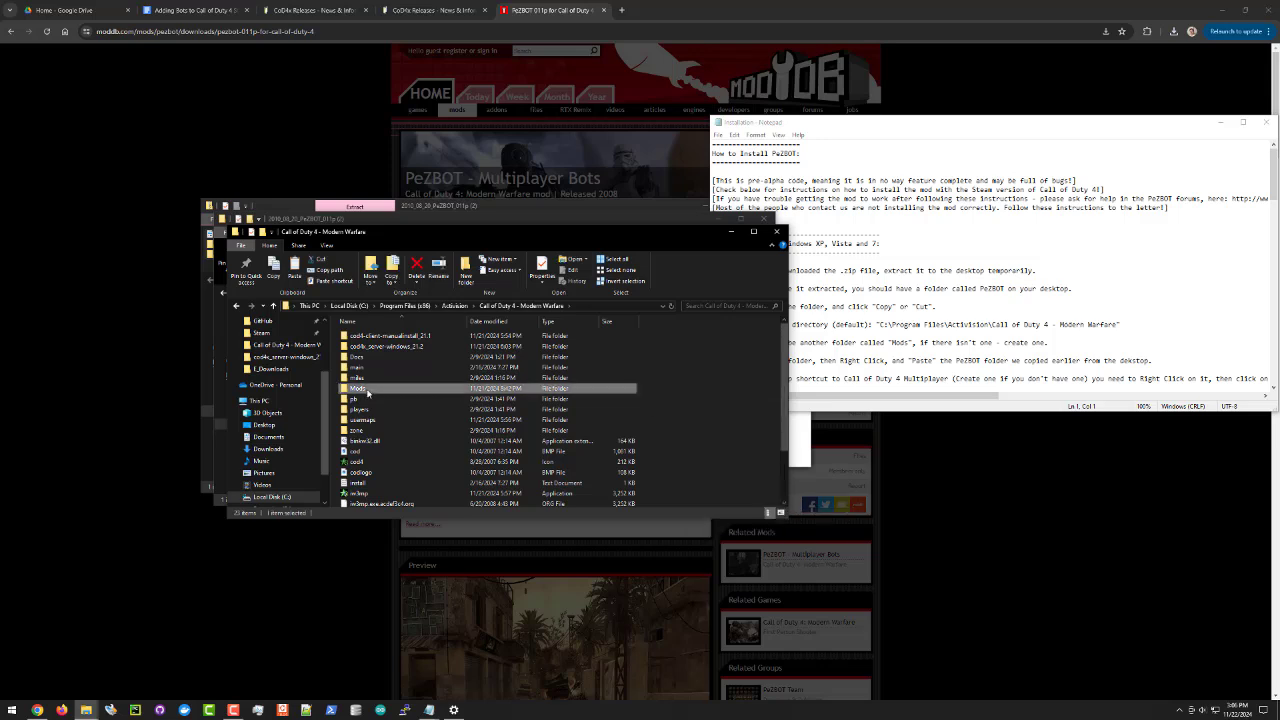
pyautogui.doubleClick(358, 388)
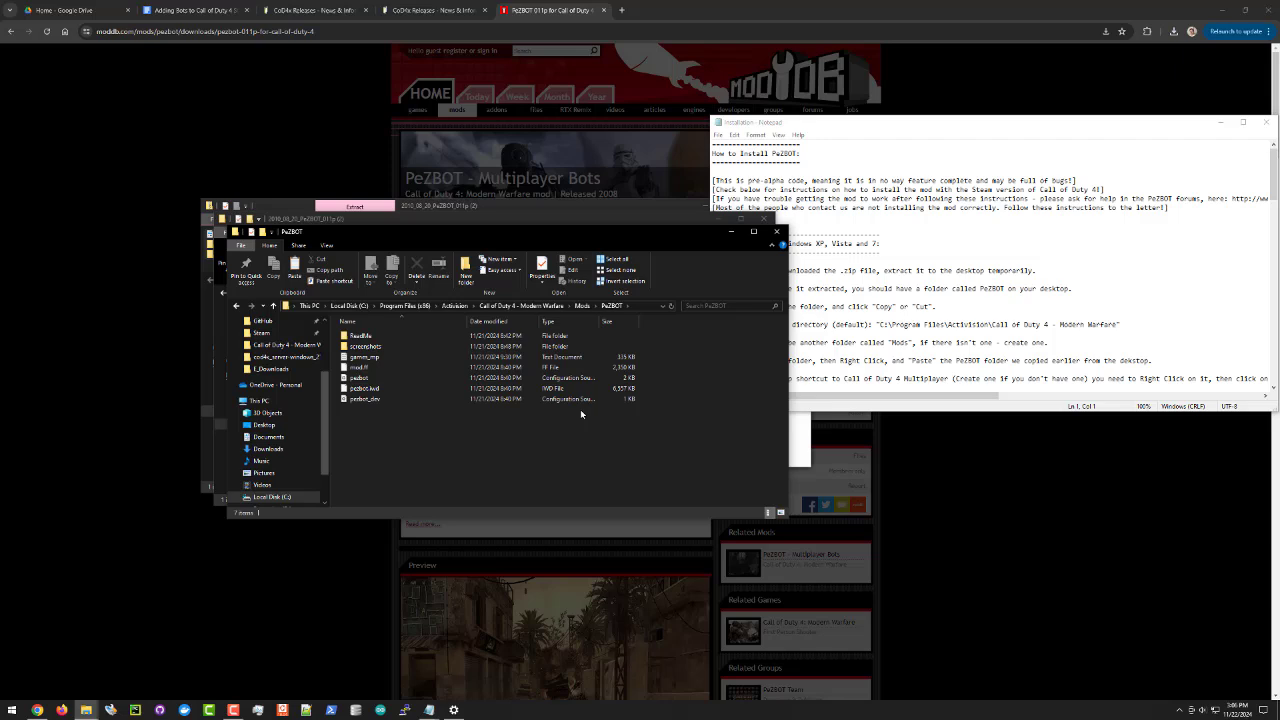
pyautogui.moveTo(638, 428)
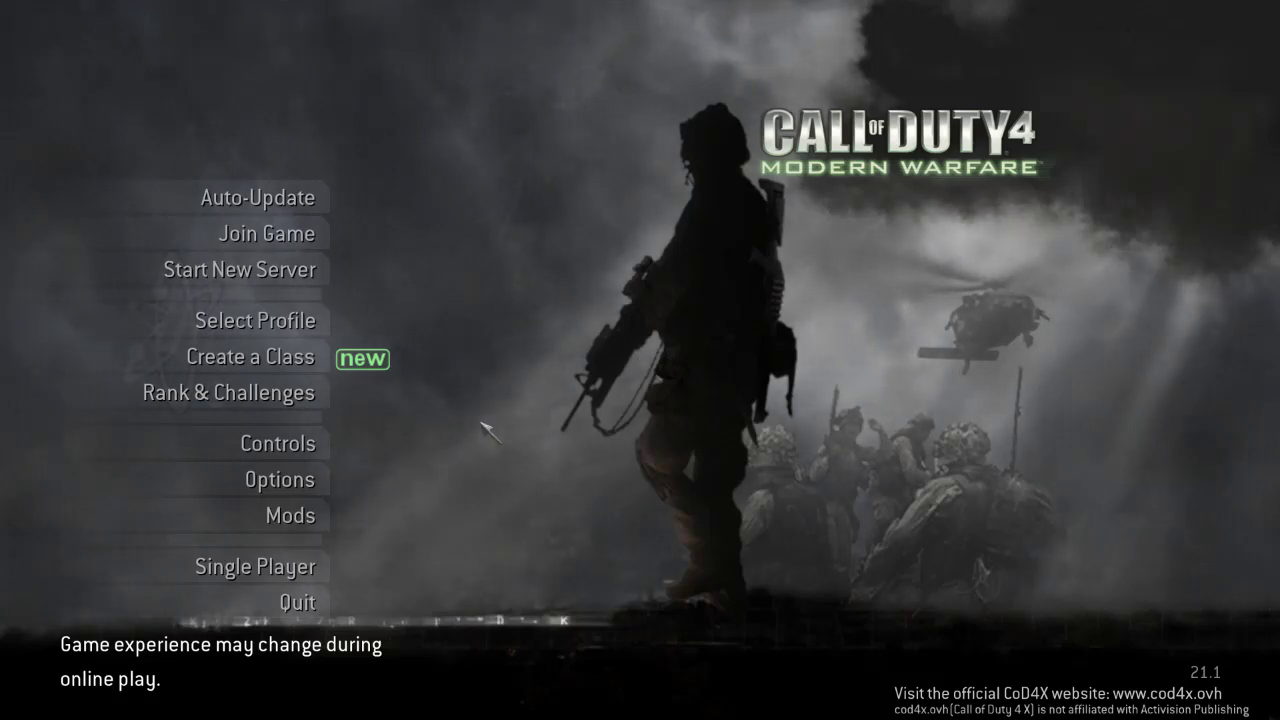
pyautogui.moveTo(230, 392)
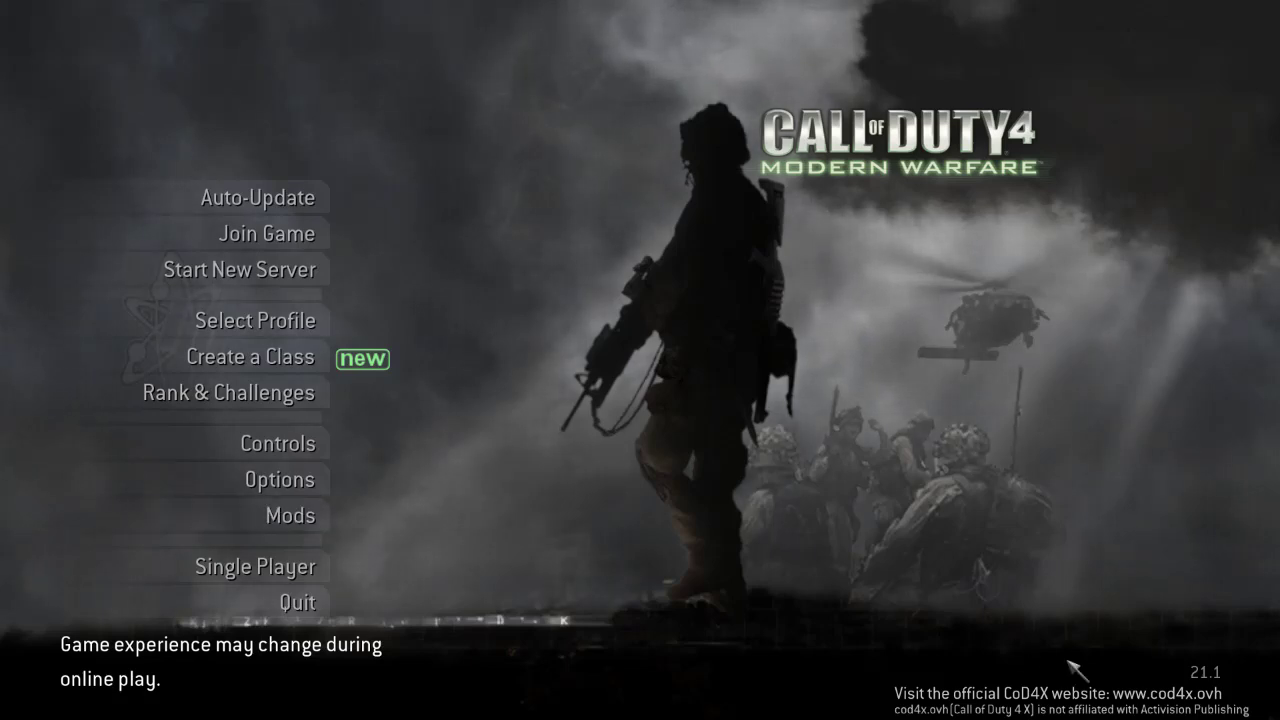
pyautogui.moveTo(1250, 690)
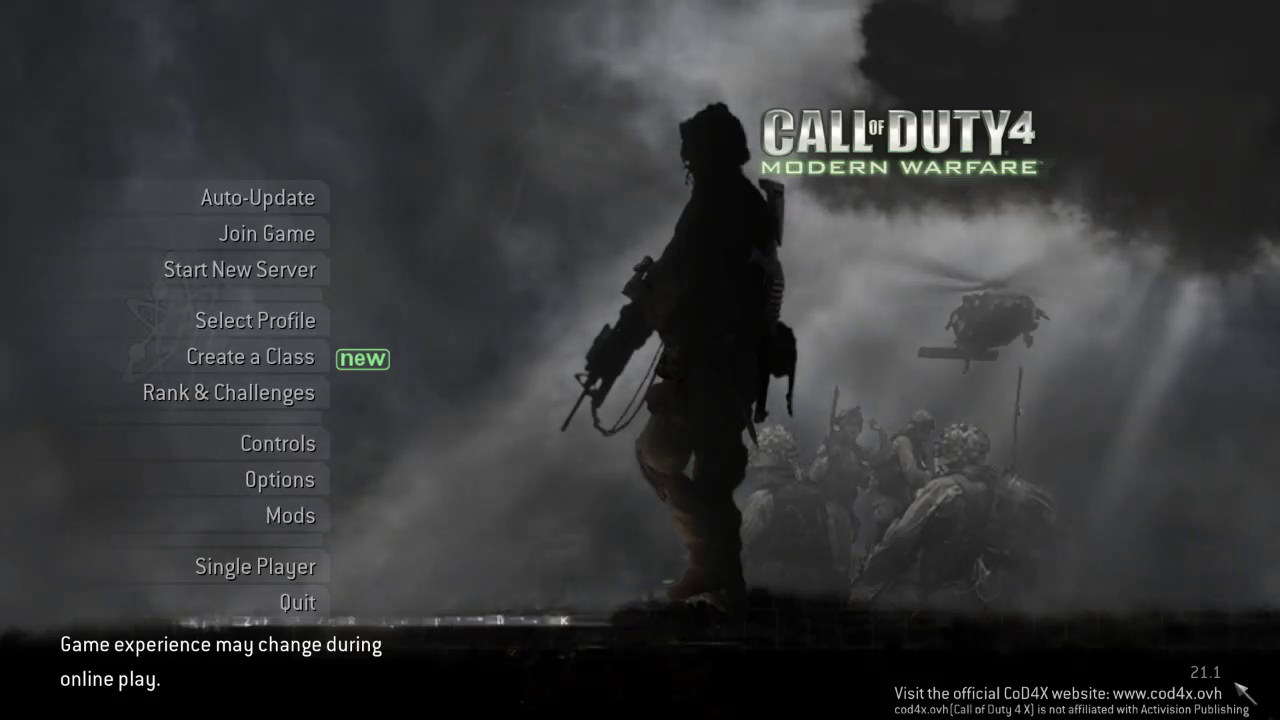
pyautogui.moveTo(288, 516)
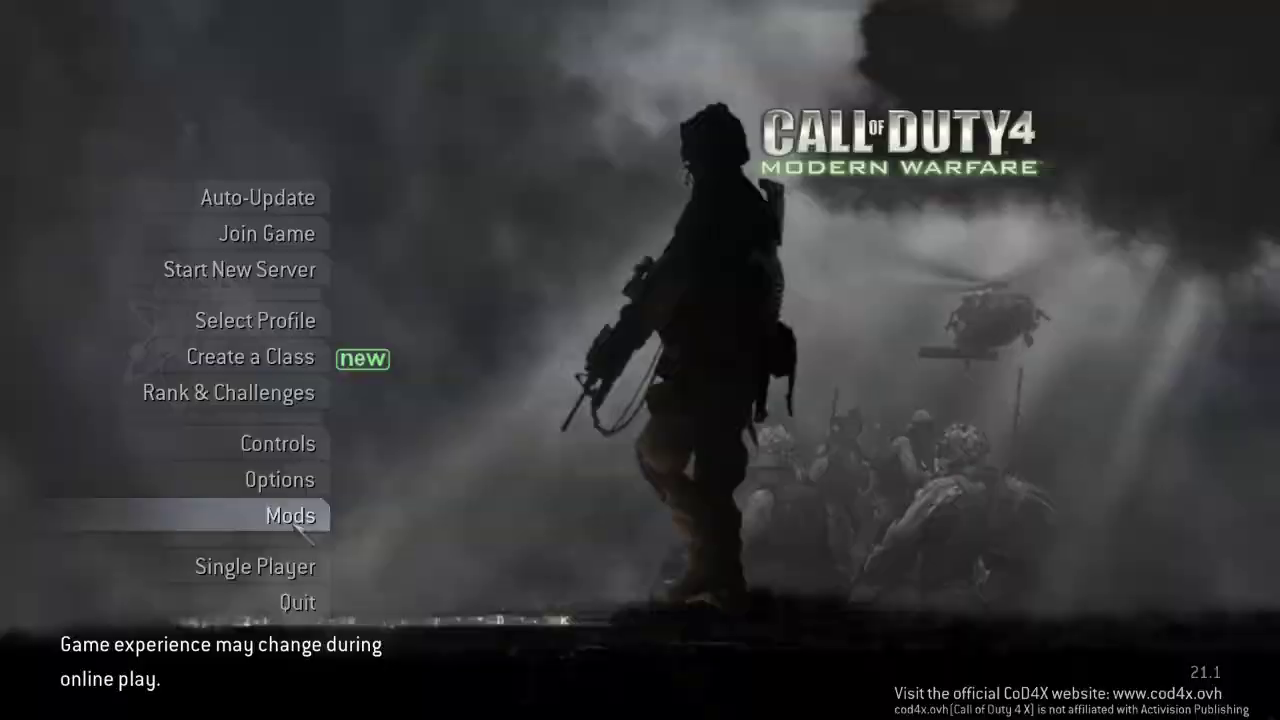
# - Bring up the list of installed mods from the main menu to pick PeZBOT
pyautogui.click(288, 516)
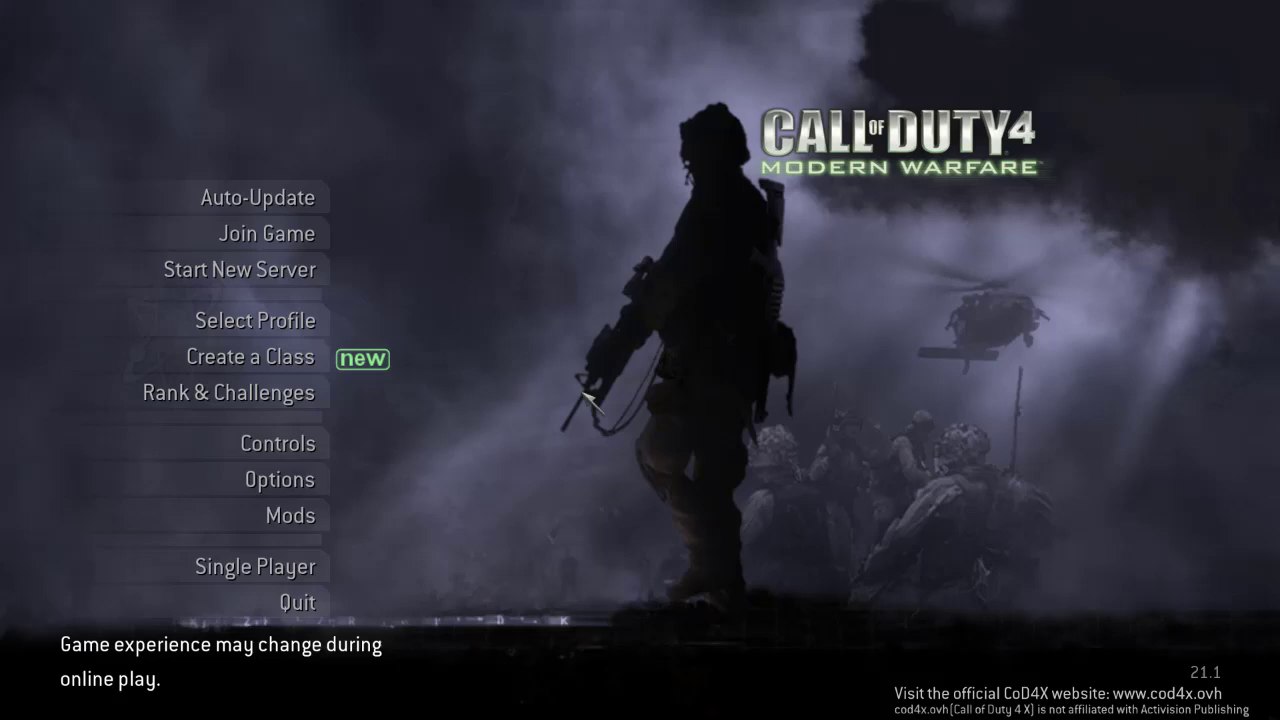
pyautogui.moveTo(238, 270)
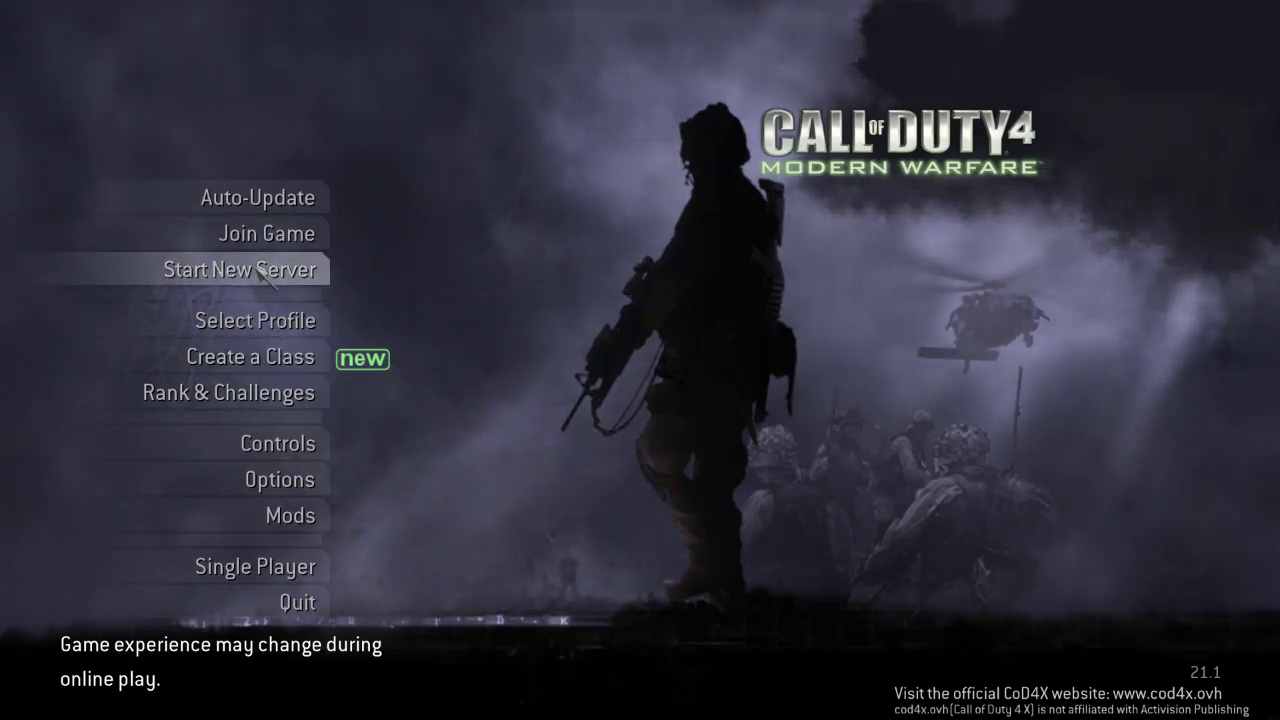
# - Start a new local Team Deathmatch server on the Crossfire map
pyautogui.click(240, 270)
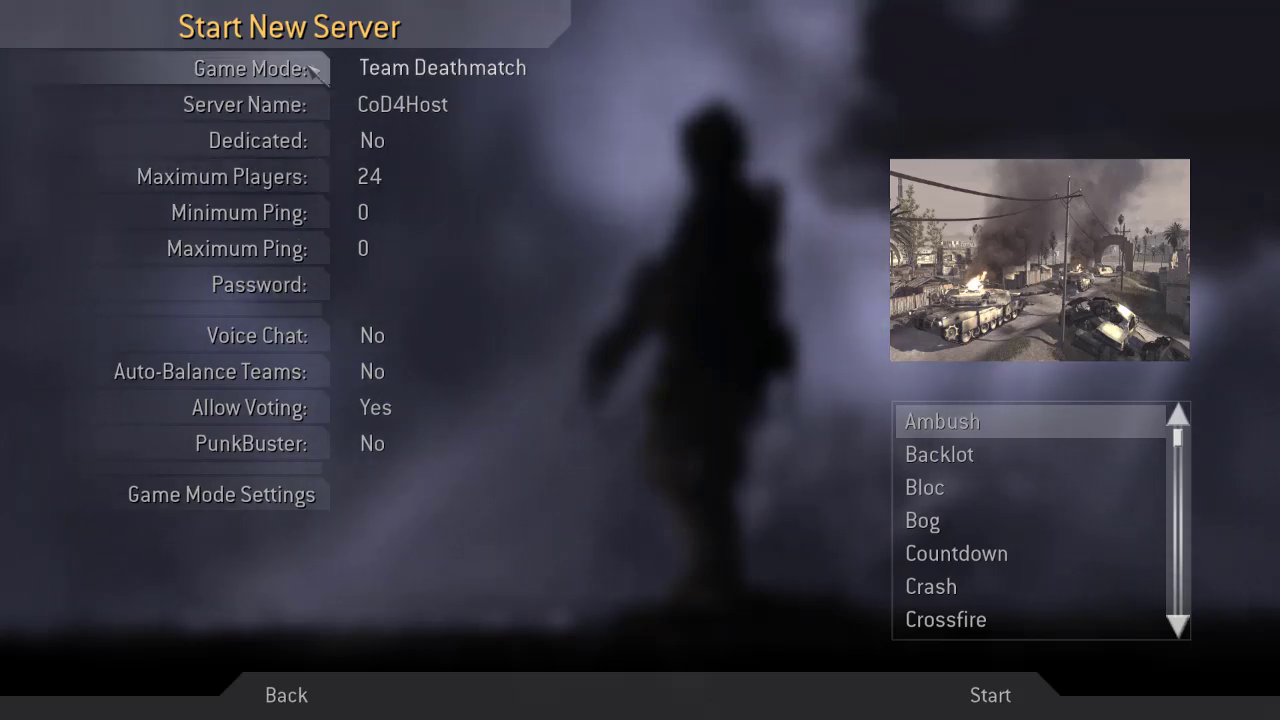
pyautogui.click(956, 552)
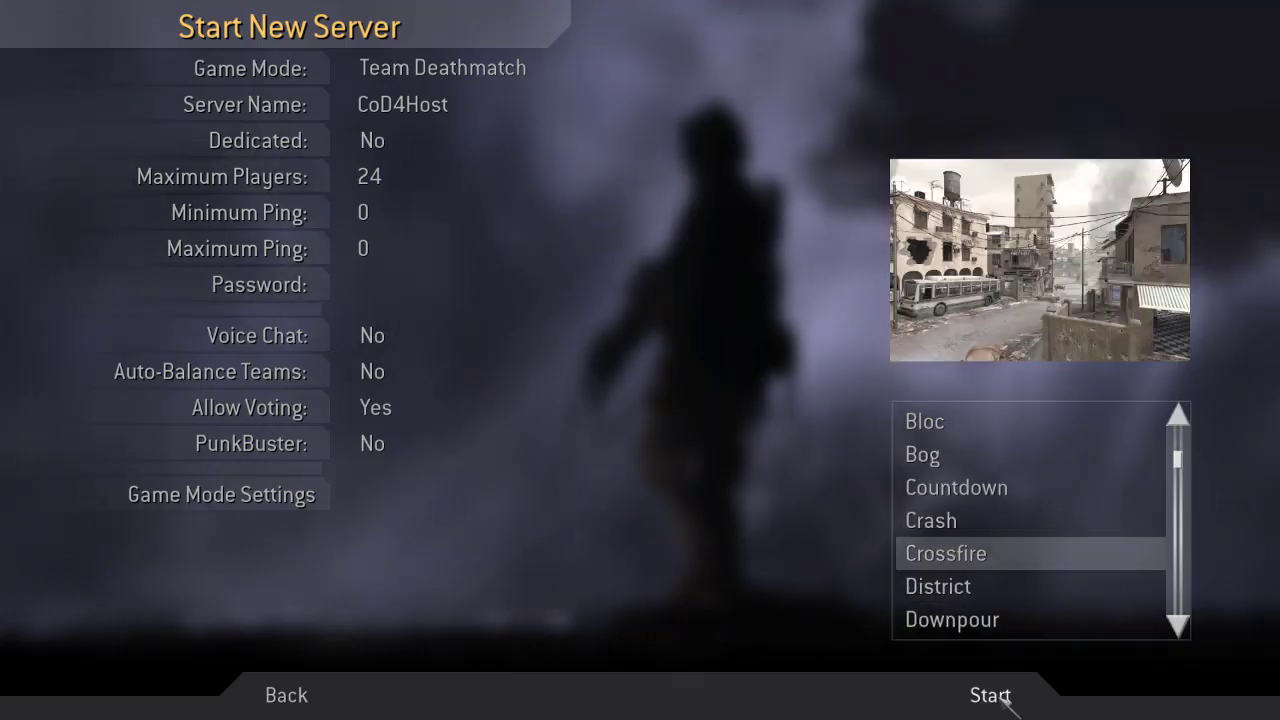
pyautogui.click(988, 696)
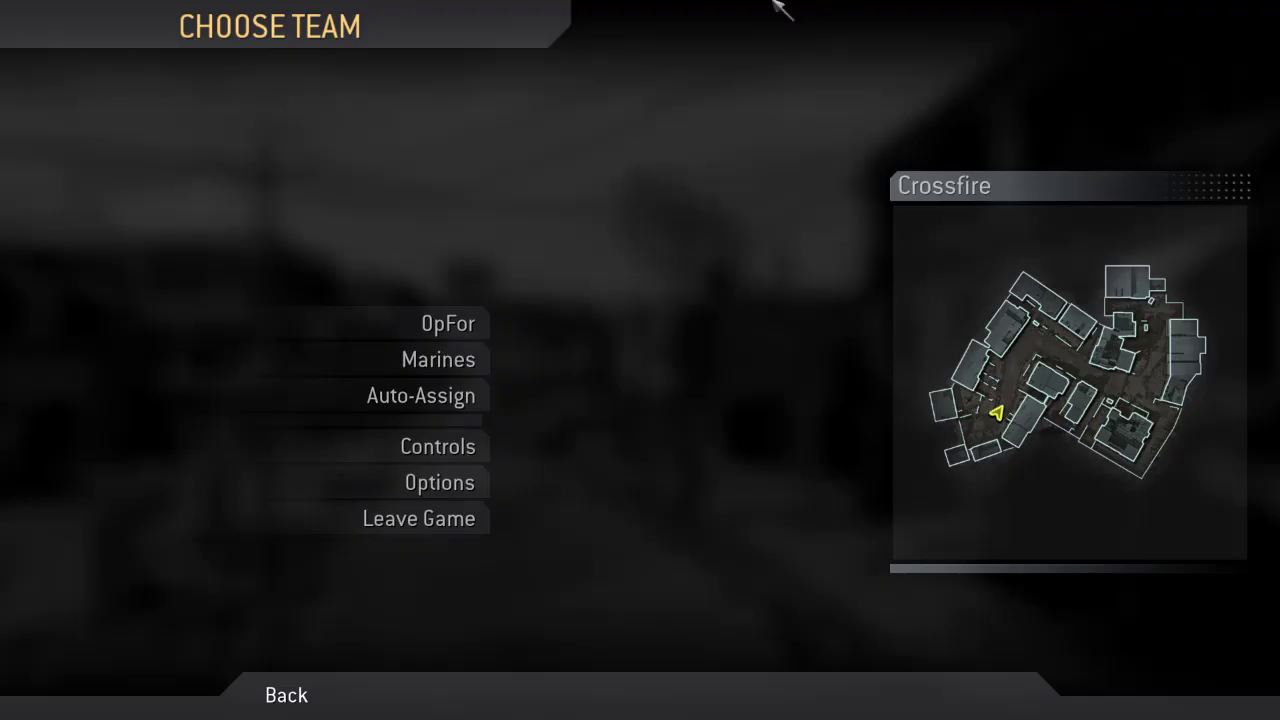
pyautogui.moveTo(448, 324)
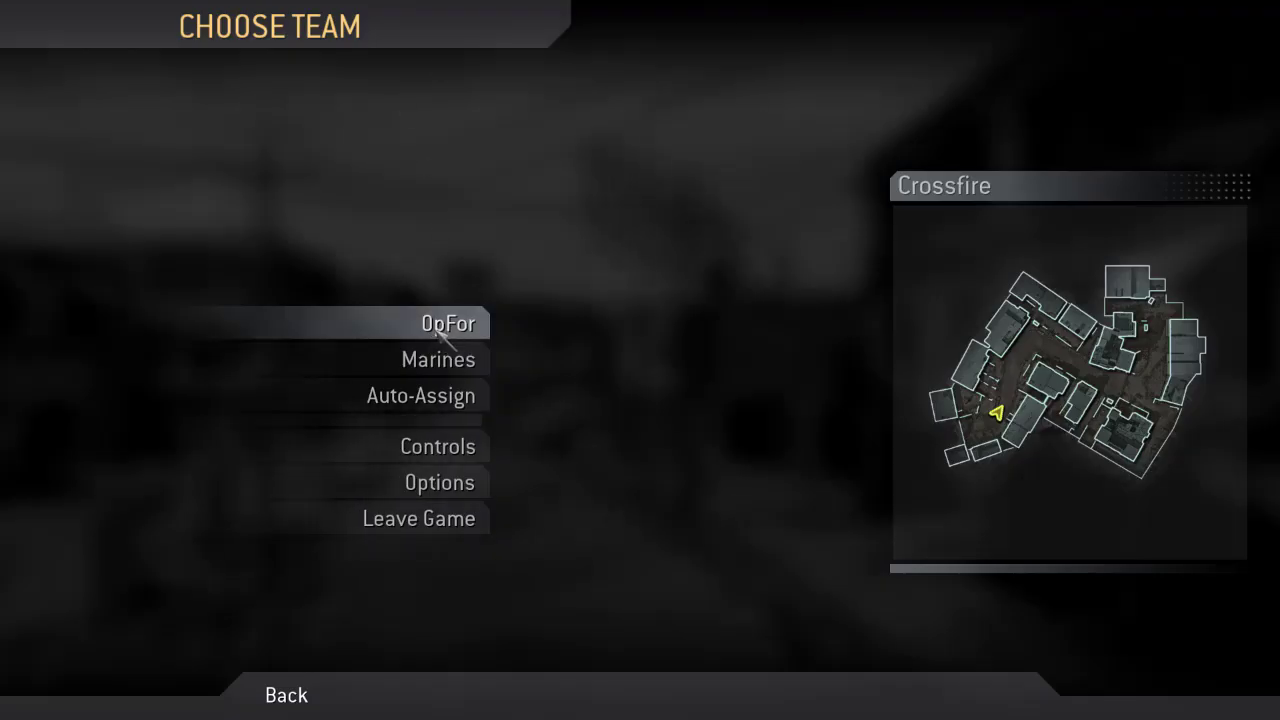
pyautogui.click(448, 322)
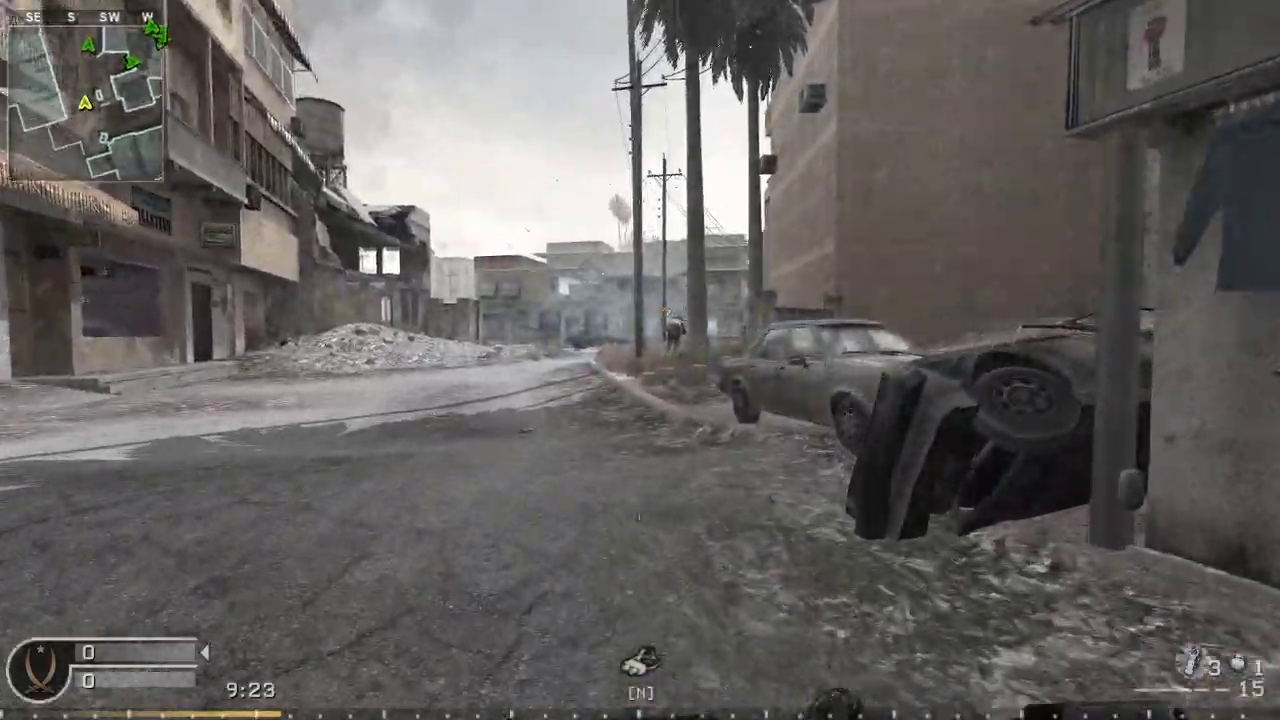
# - Snipe a bot through the scope, then leave the match and quit the game
pyautogui.press('tab')
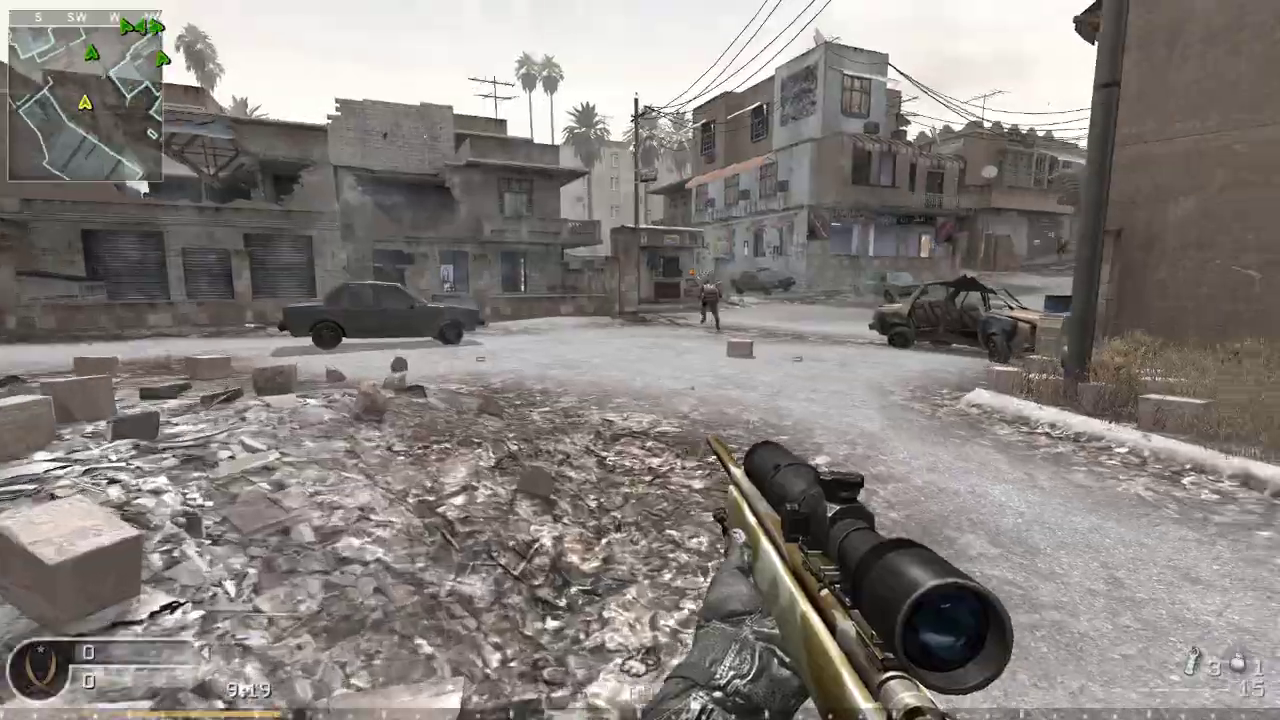
pyautogui.rightClick(640, 360)
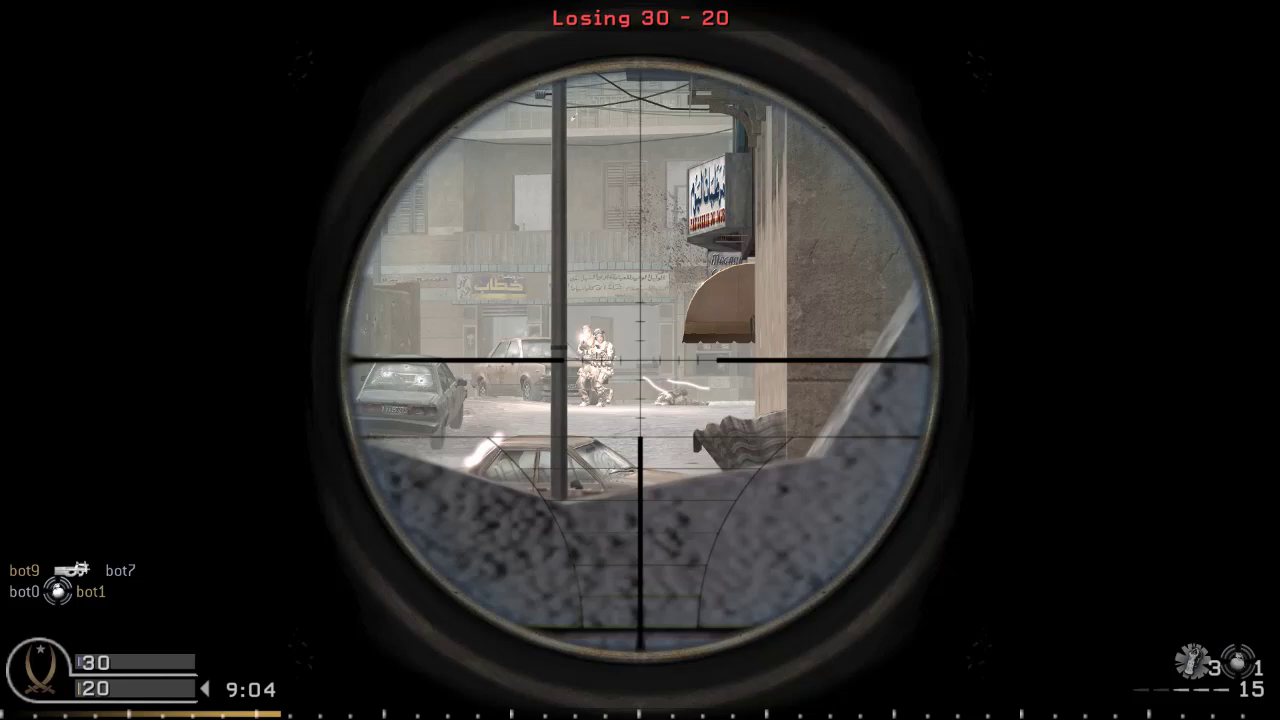
pyautogui.click(640, 360)
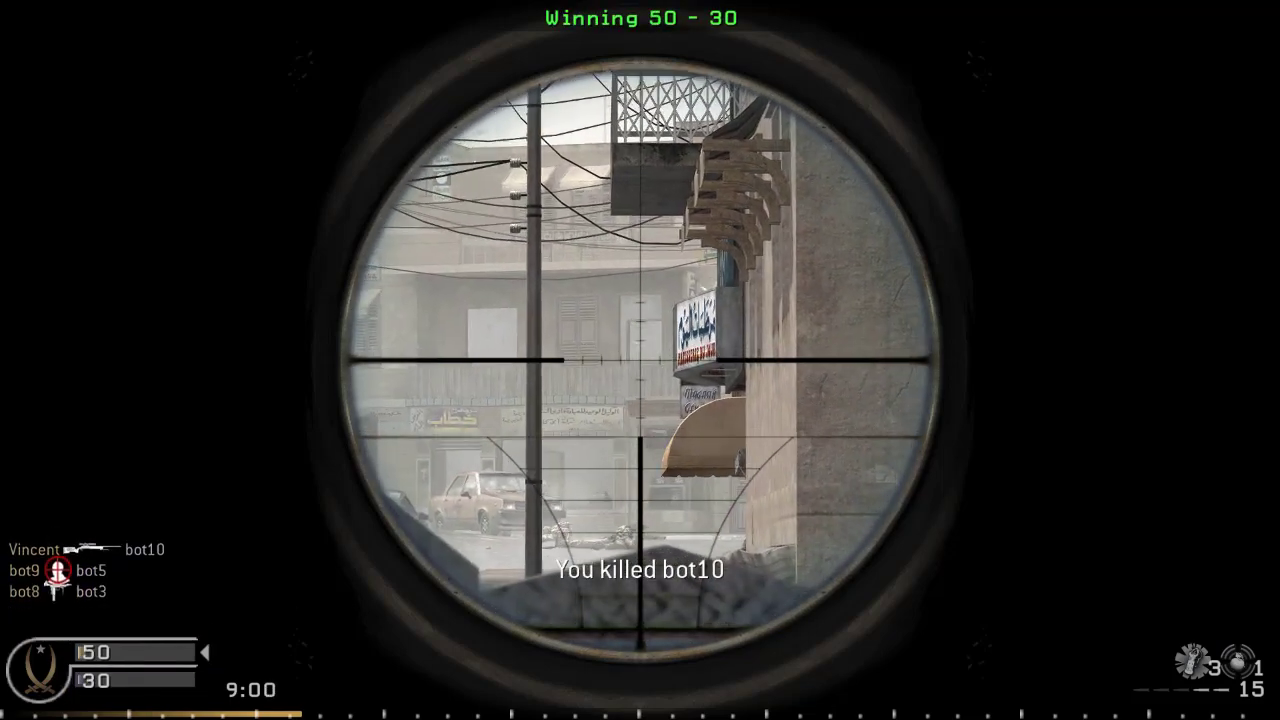
pyautogui.press('Escape')
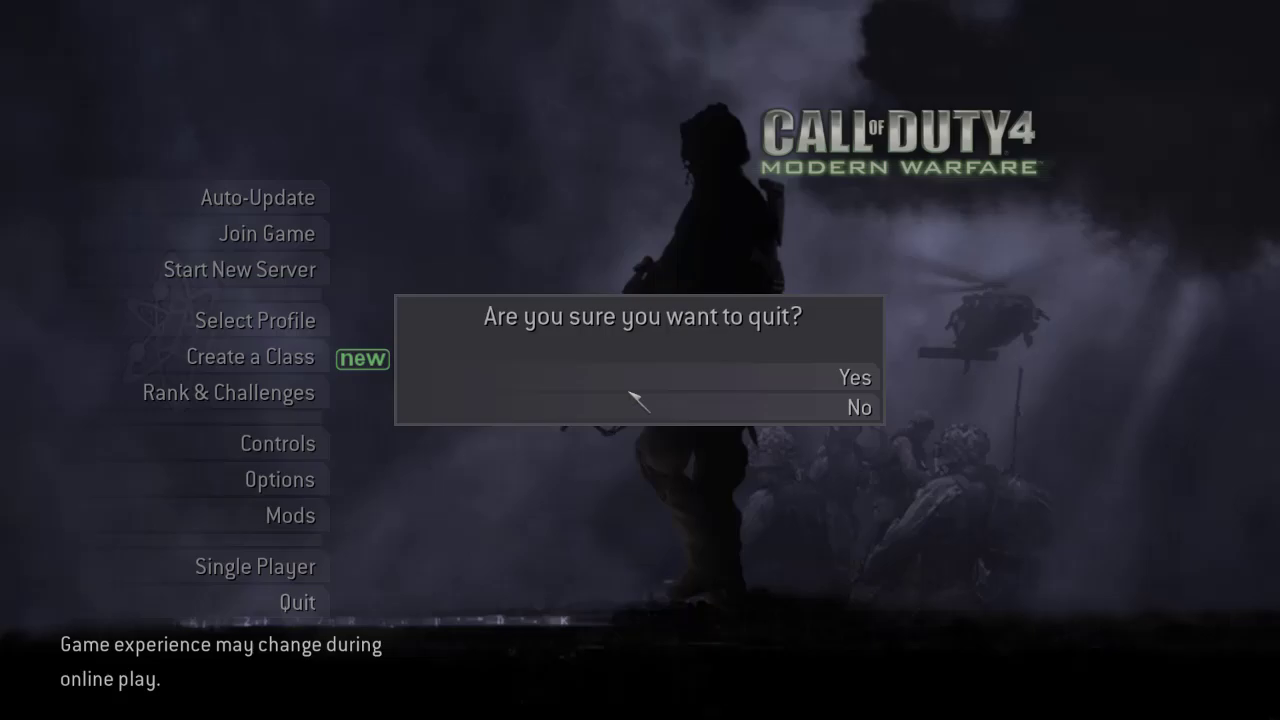
pyautogui.click(856, 378)
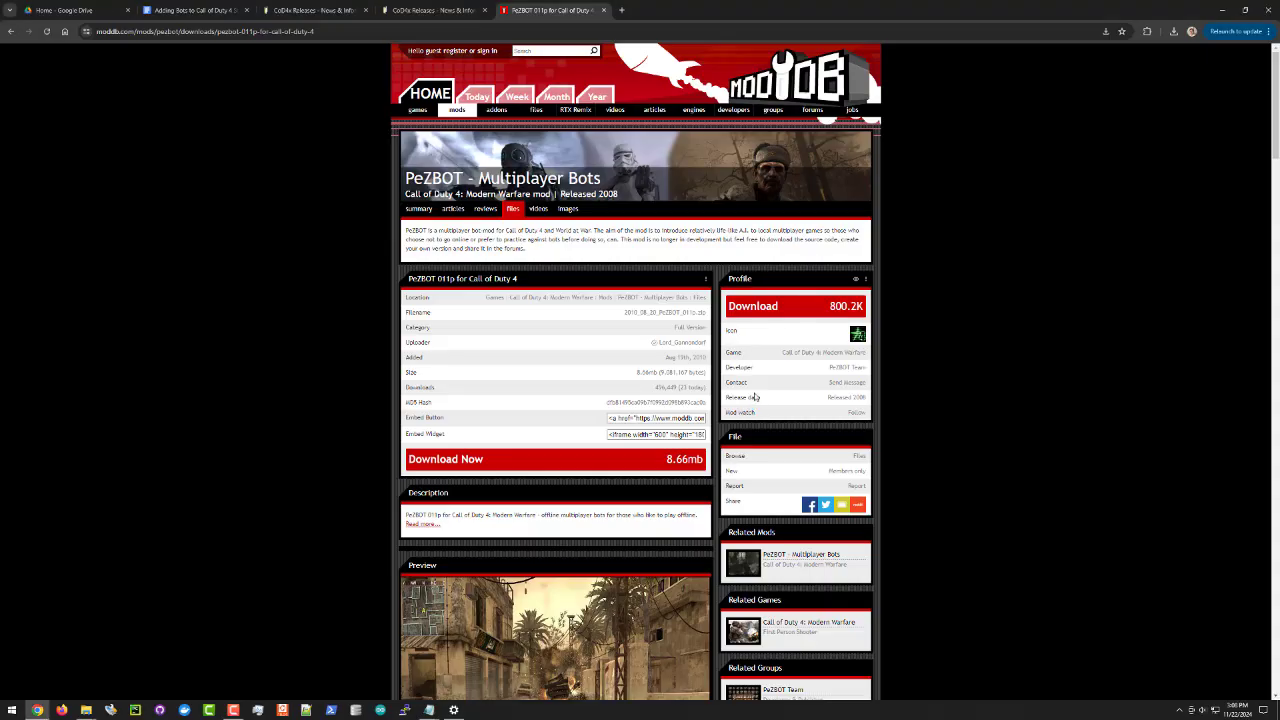